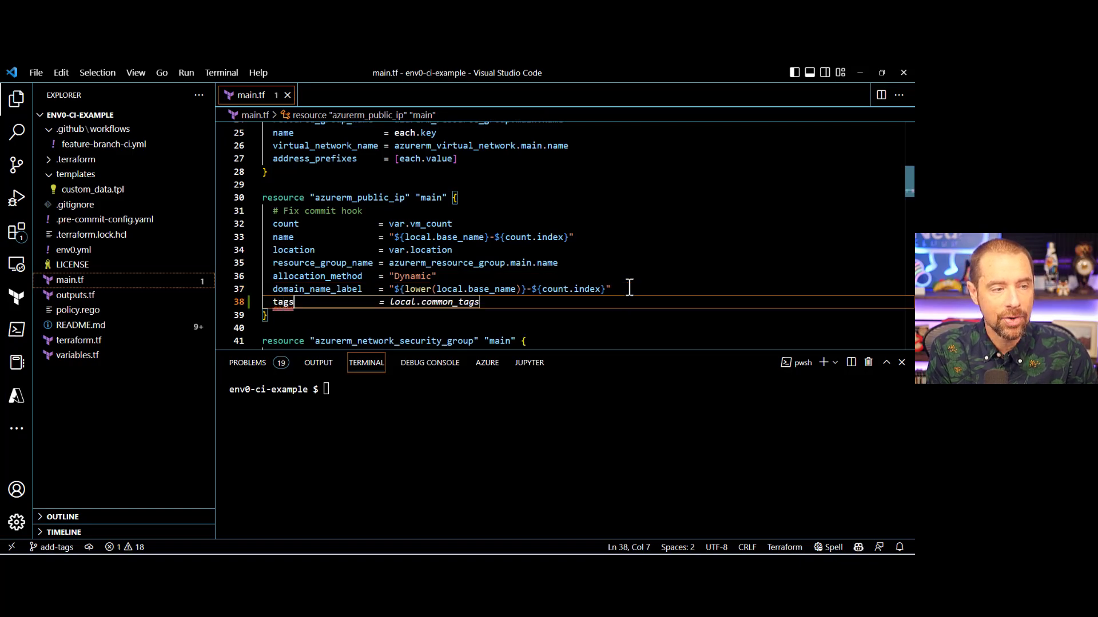
Step: Point the public IP resource's tags in main.tf at the misspelled local.common_tag
text(merge(local.common_tags, {)
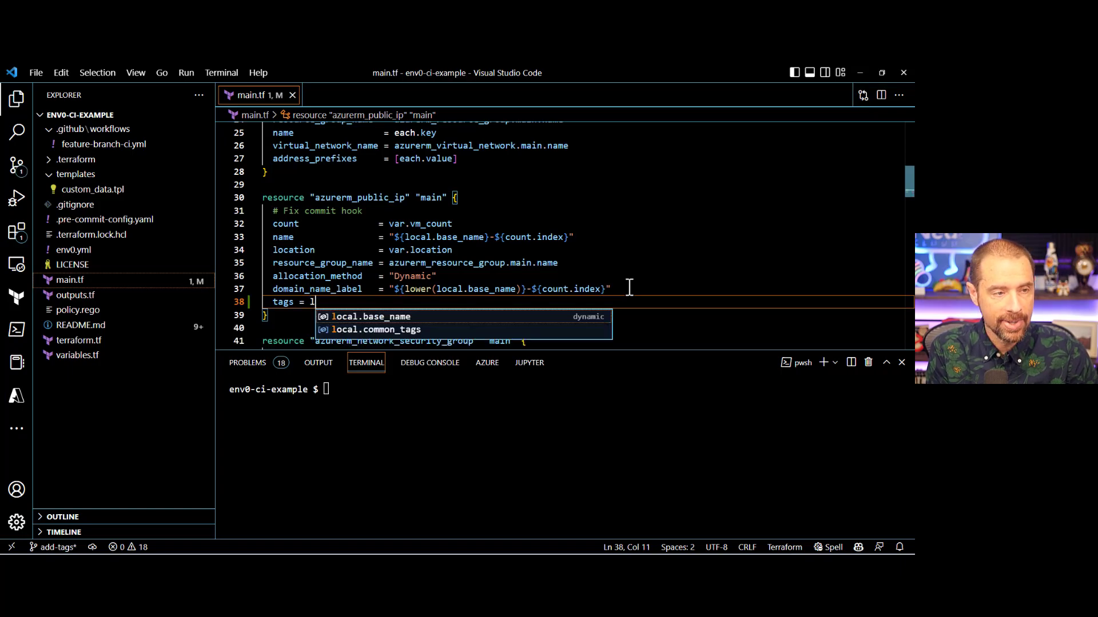
text(ocal.common_tags)
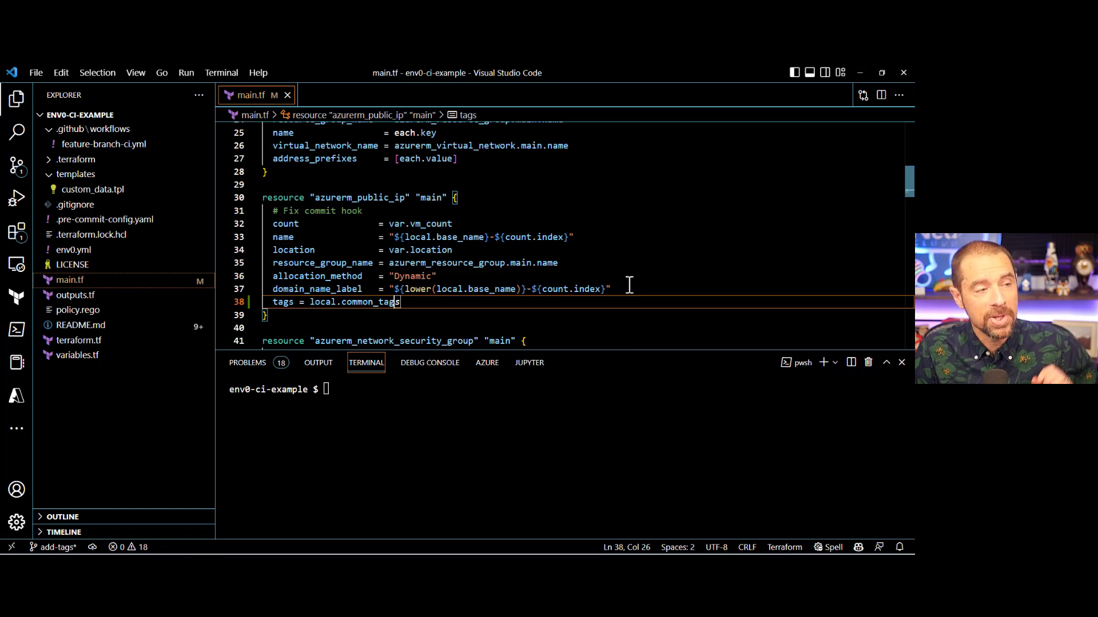
mouse_move(72, 264)
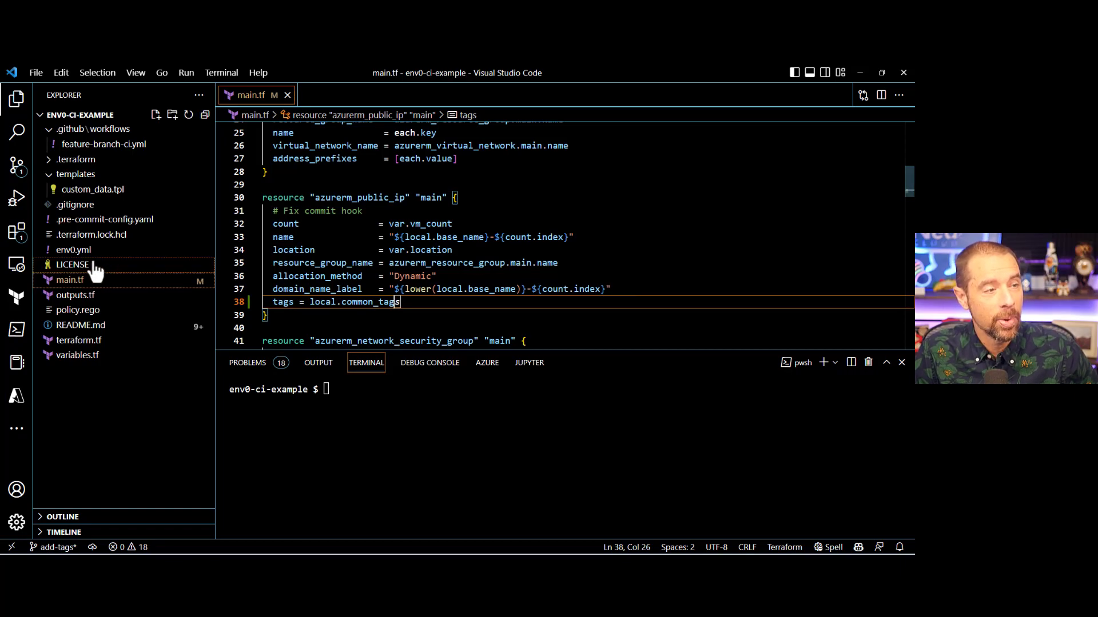
mouse_move(140, 297)
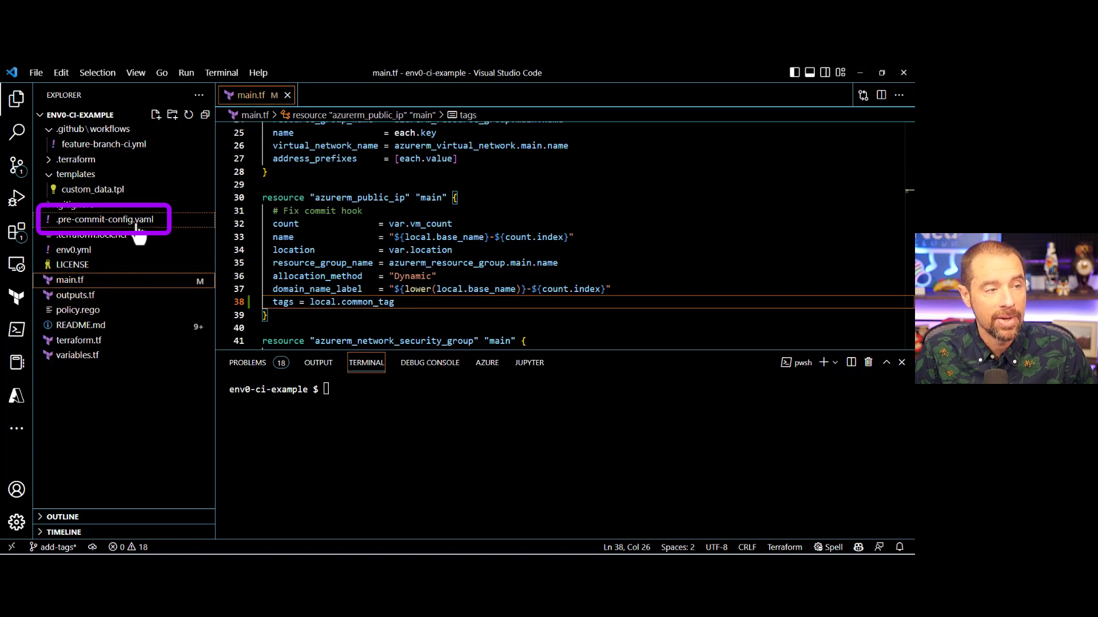
Step: Open .pre-commit-config.yaml with its terraform-docs, fmt, tflint, validate and tfsec hooks
click(106, 219)
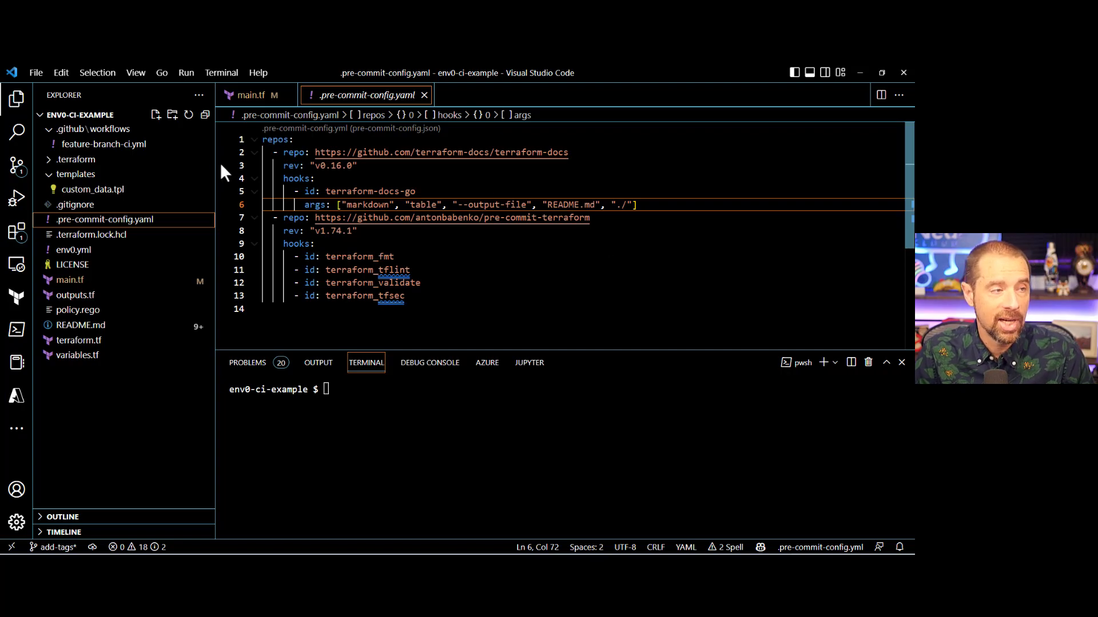
Step: Try committing as 'fail commit' and read the hook log citing undeclared local common_tag
click(17, 164)
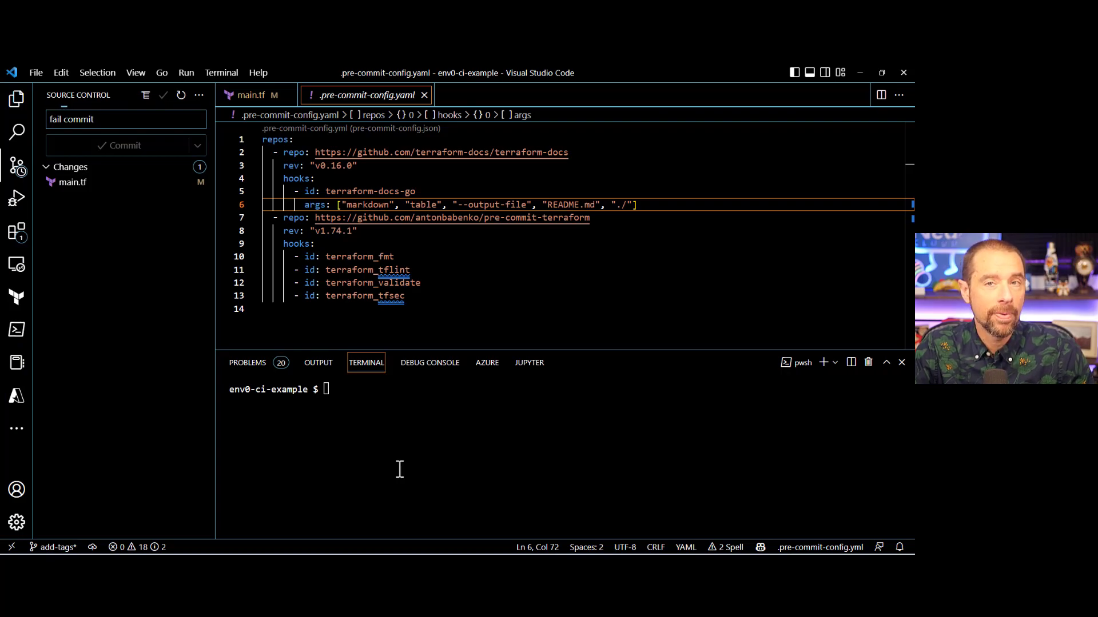
click(119, 144)
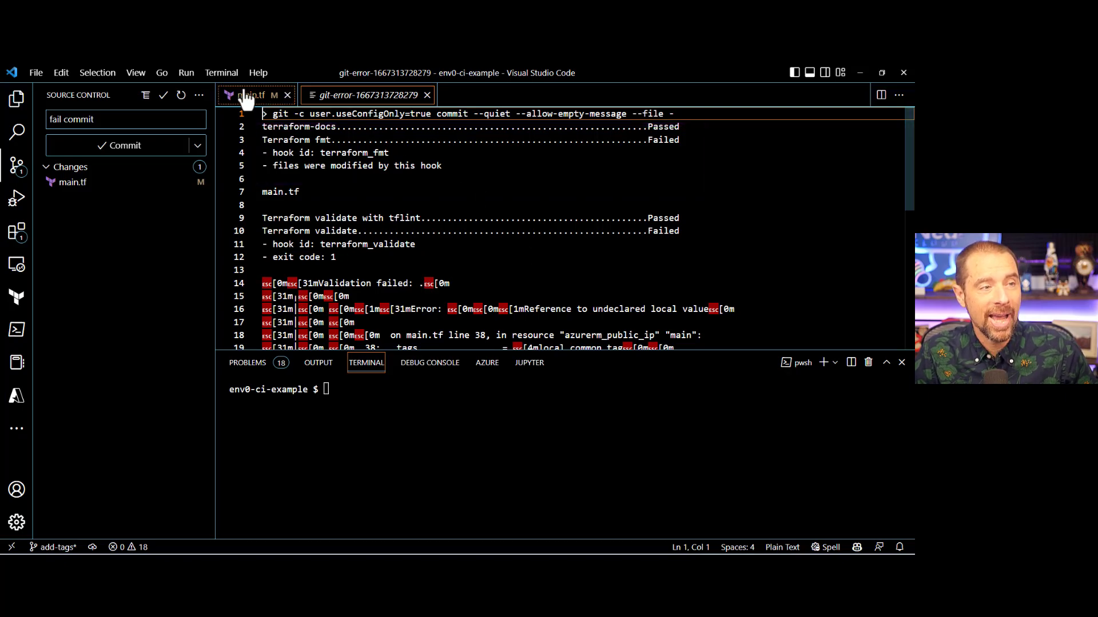
click(248, 94)
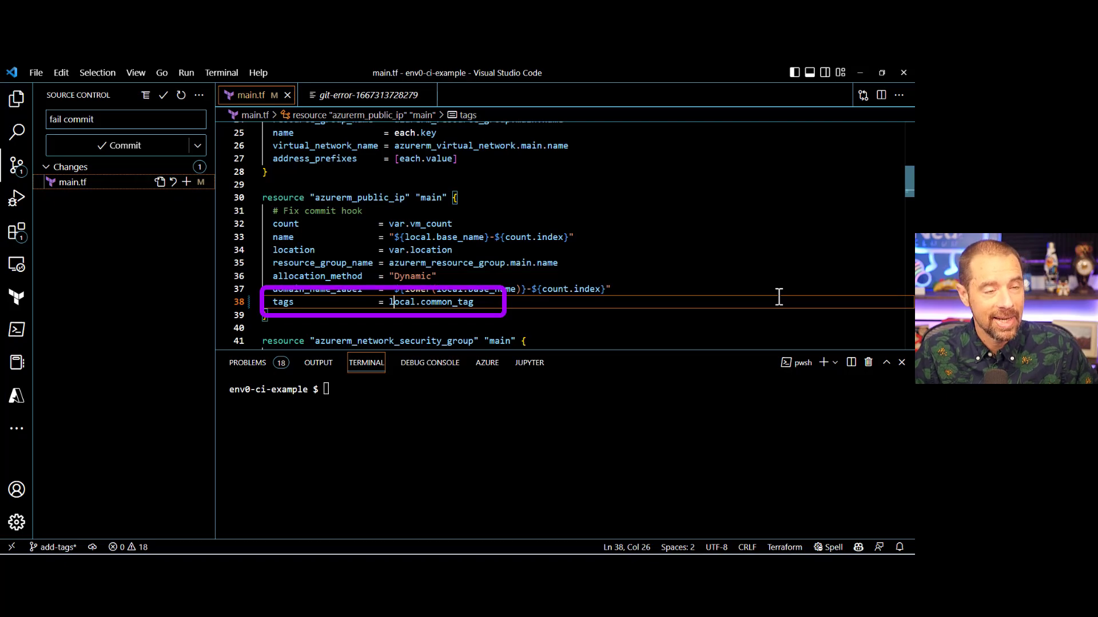
click(364, 95)
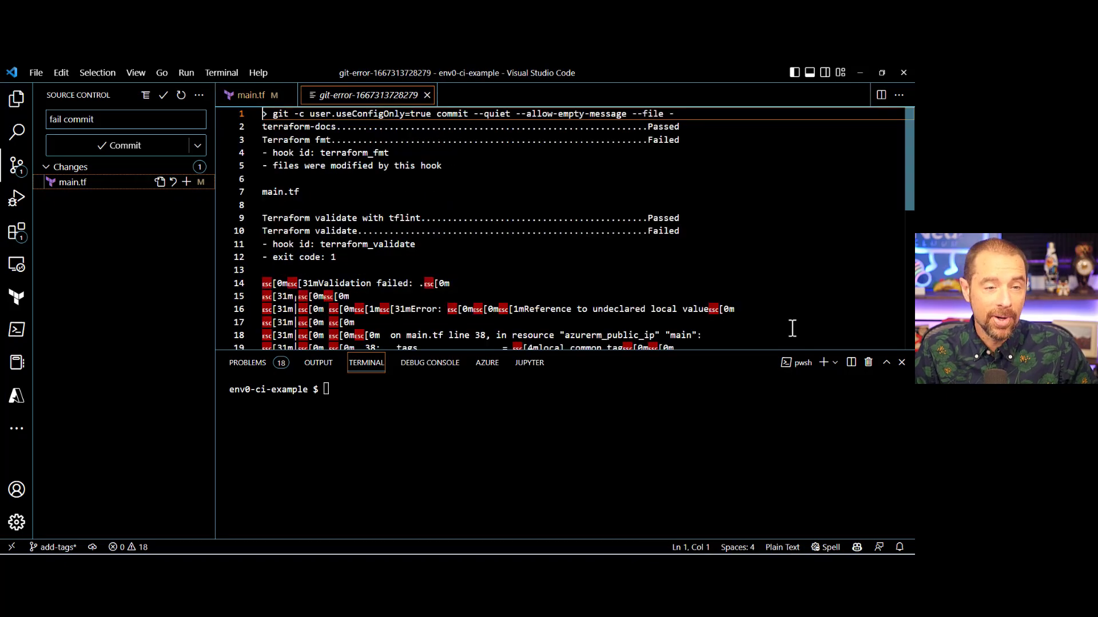
scroll(down, 3)
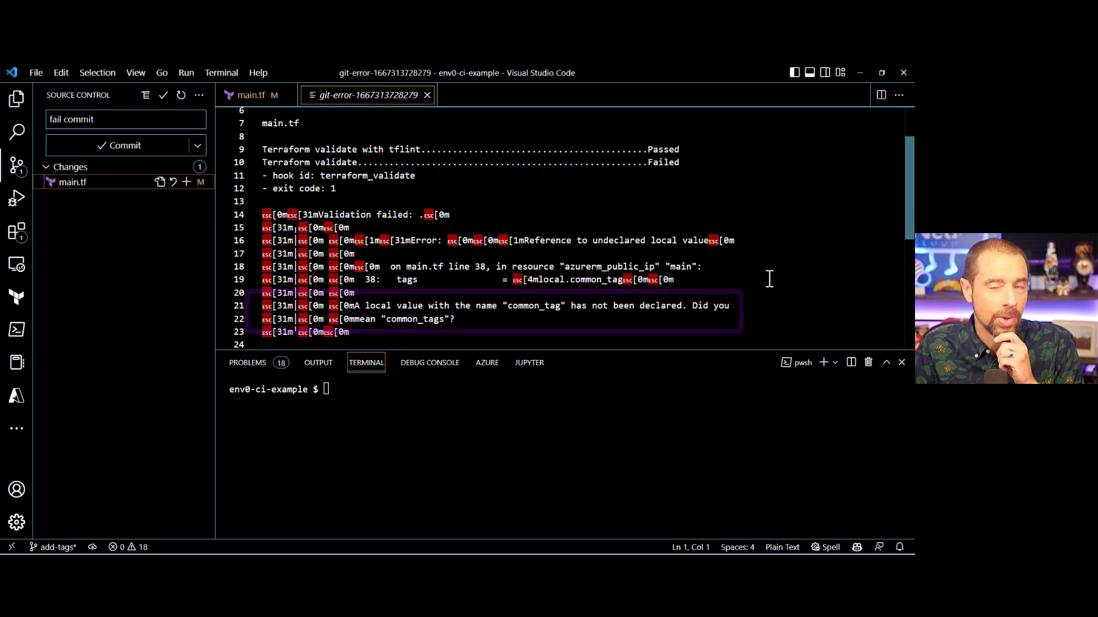
mouse_move(248, 94)
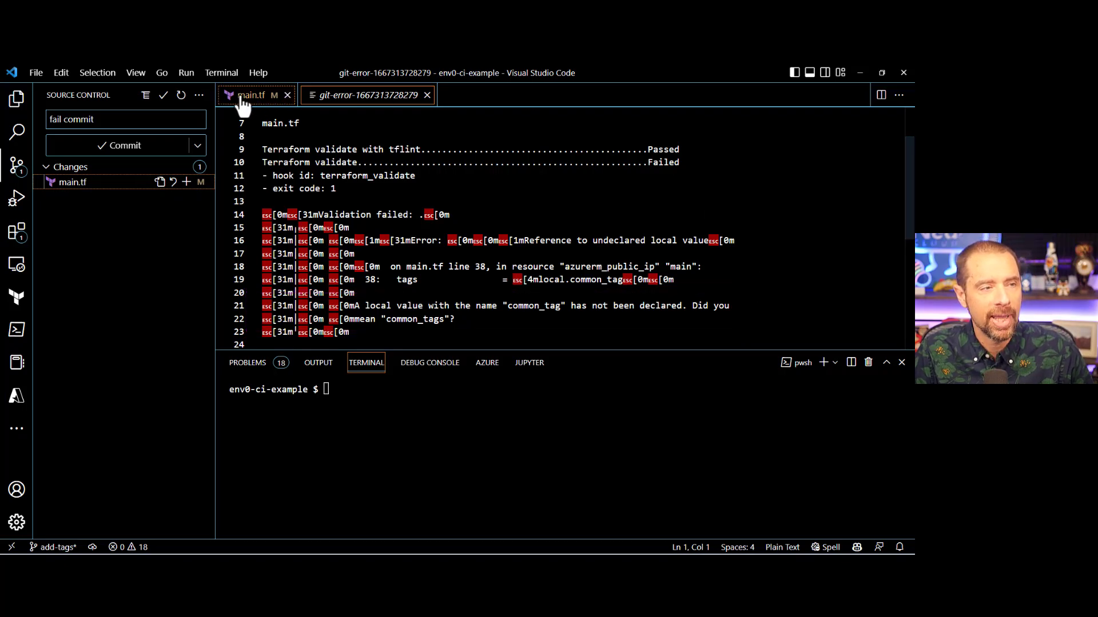
Step: Correct the tags reference to local.common_tags in main.tf and stage the file
click(249, 95)
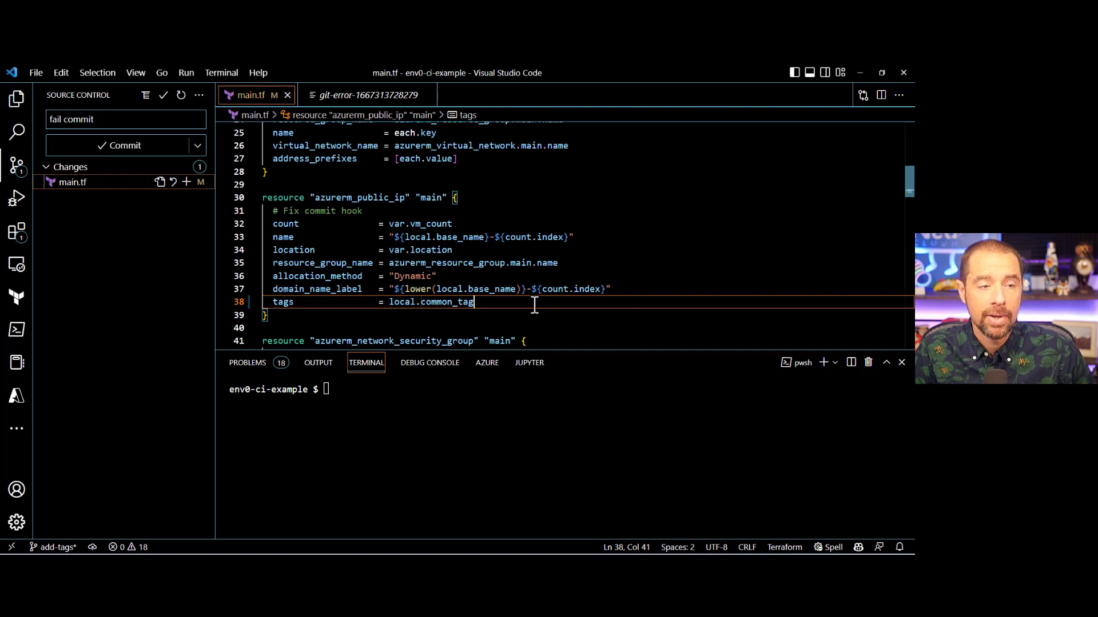
text(s)
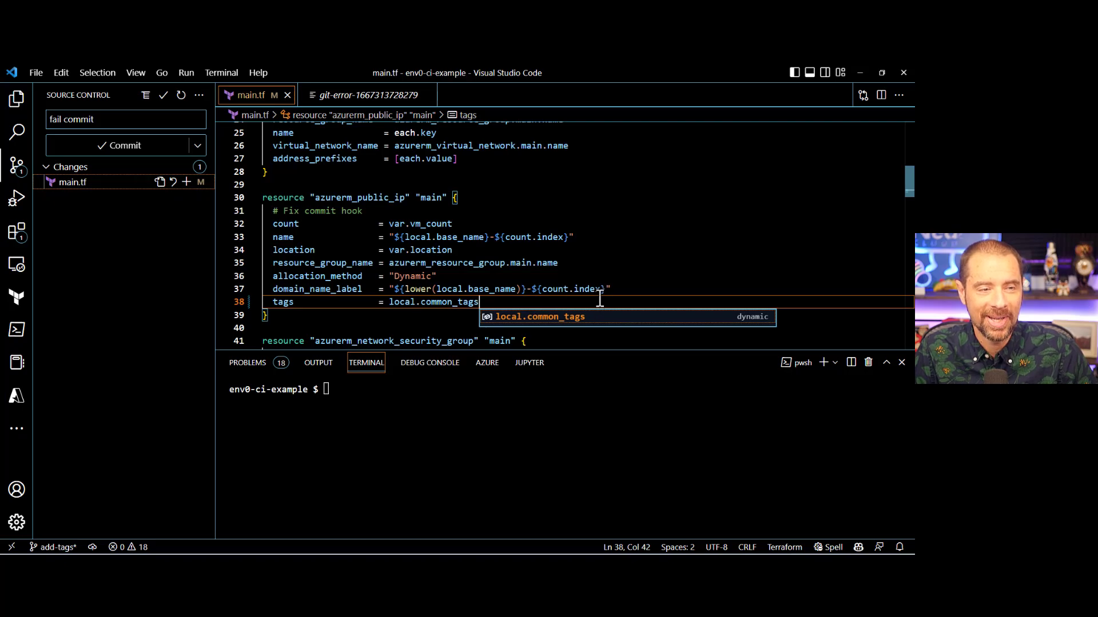
click(186, 182)
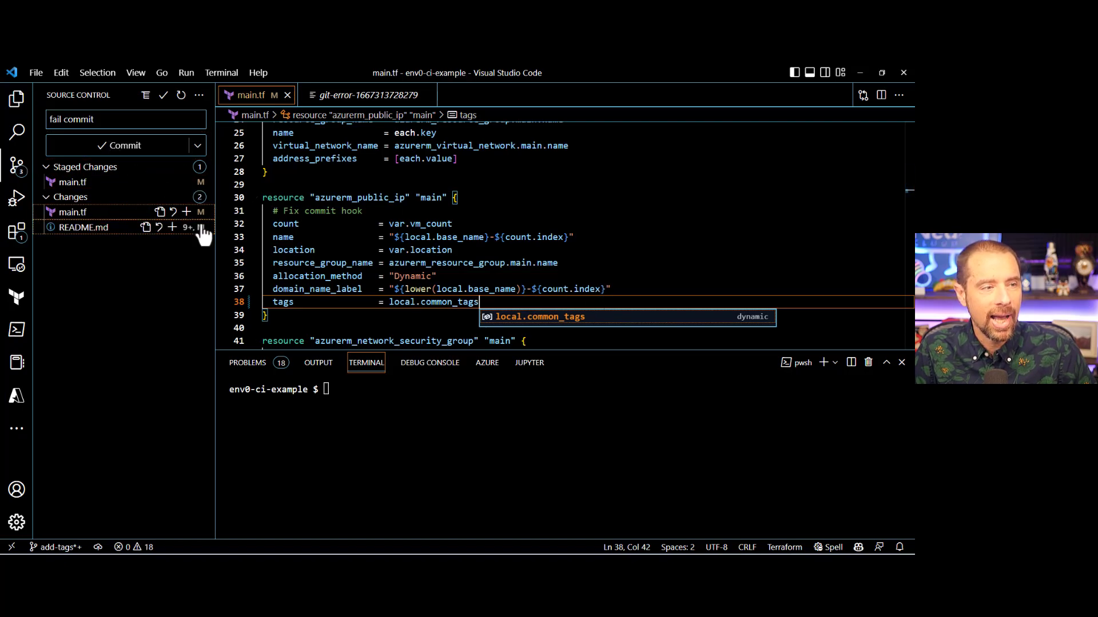
mouse_move(181, 235)
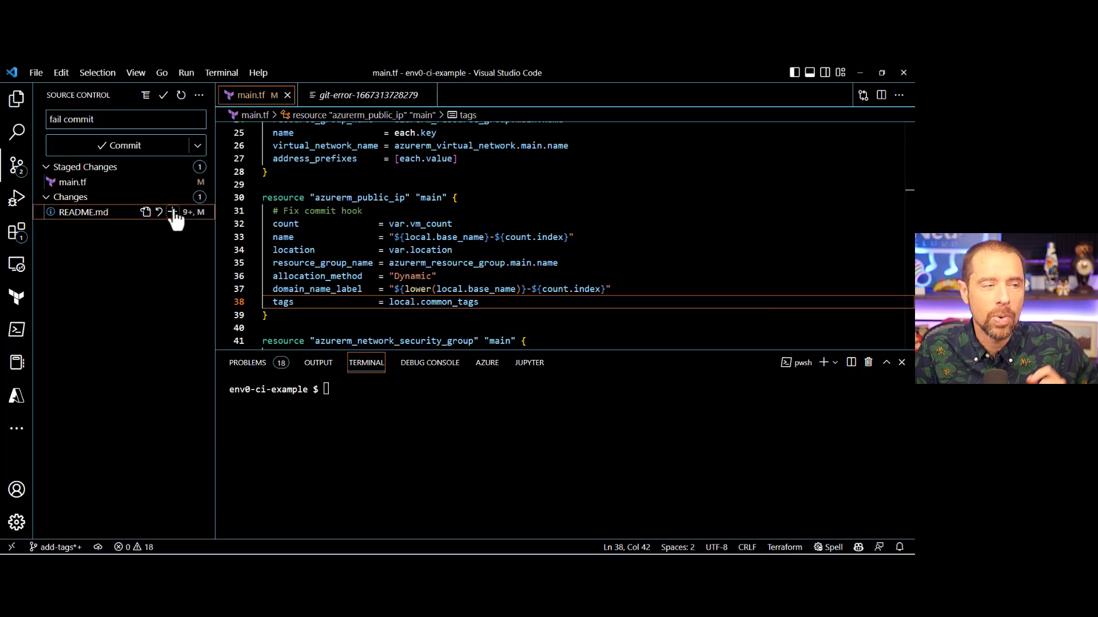
Step: Discard the README.md changes and commit as 'pass commit - add tags'
click(172, 212)
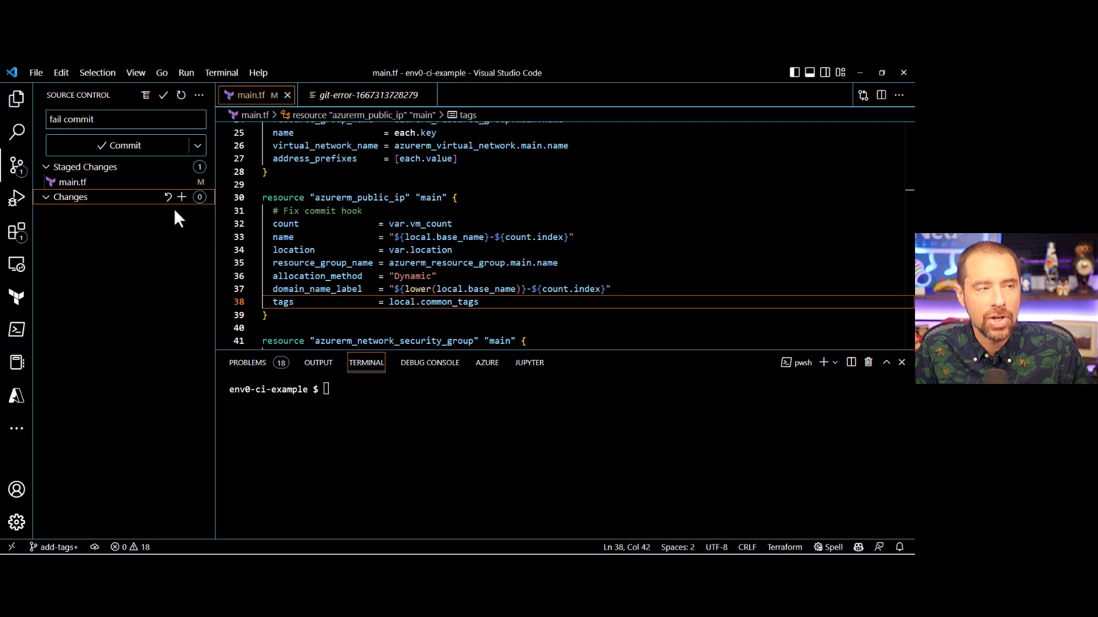
mouse_move(125, 144)
text(pass)
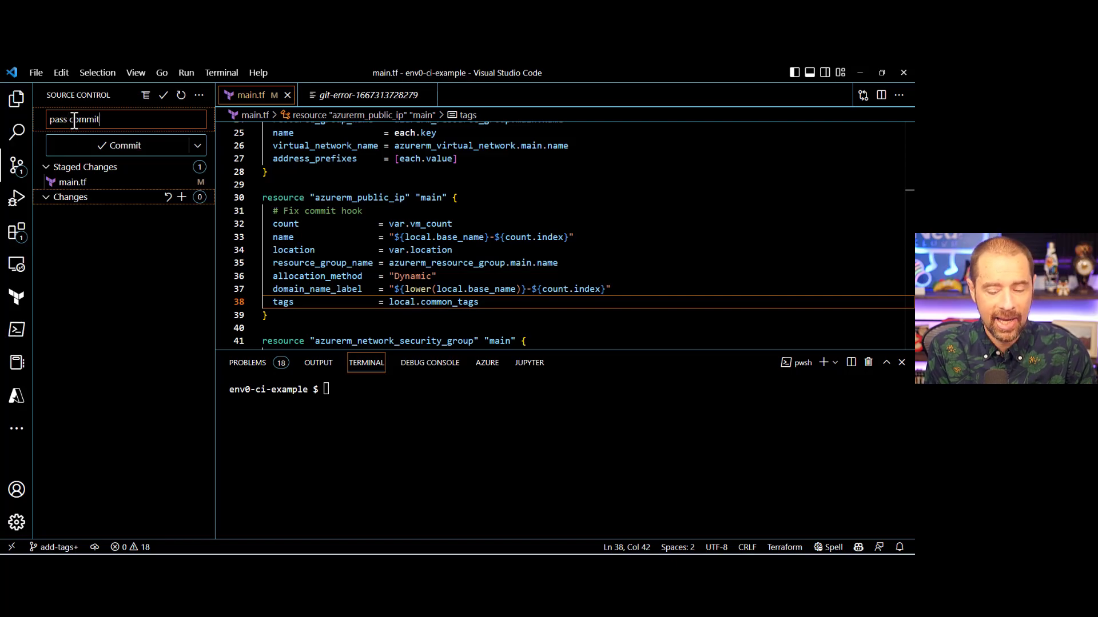
text(- add tag)
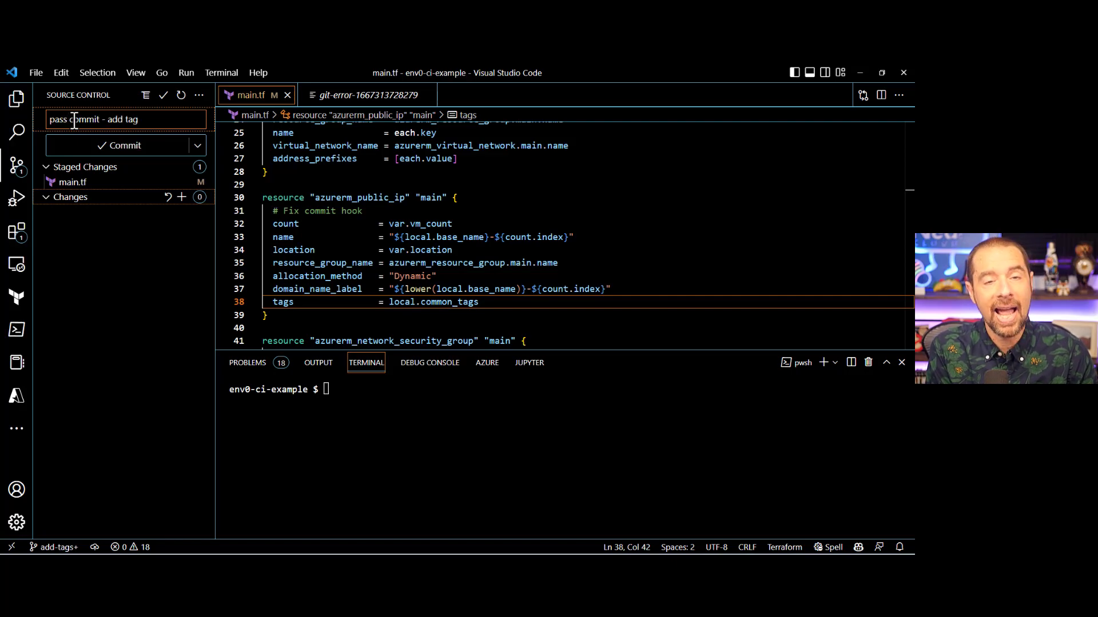
text(s)
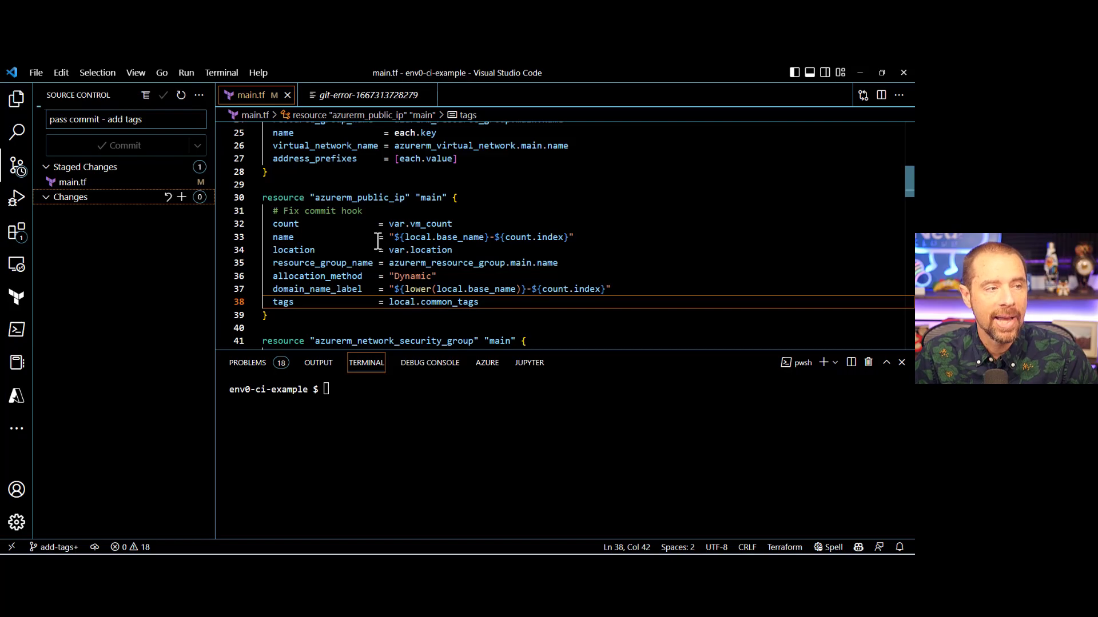
click(124, 144)
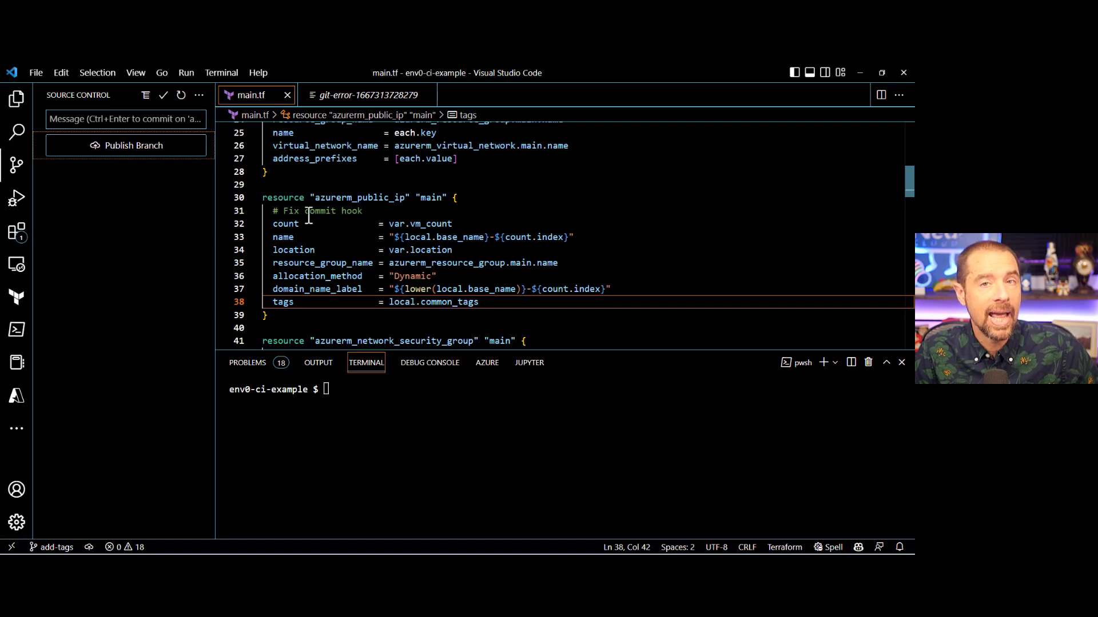
mouse_move(133, 144)
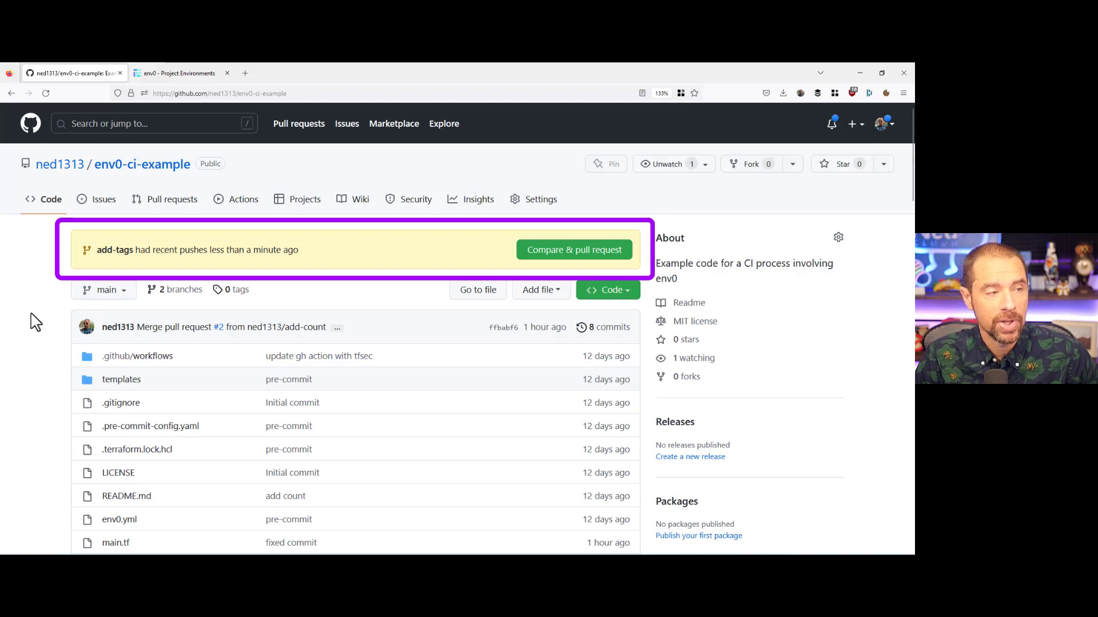
mouse_move(115, 250)
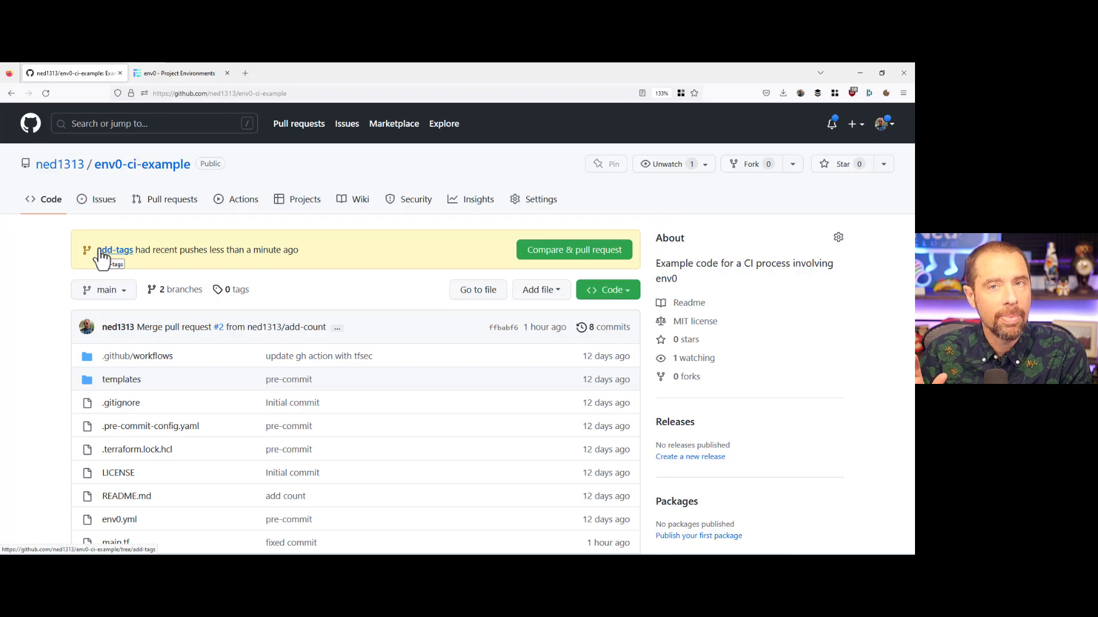
mouse_move(154, 357)
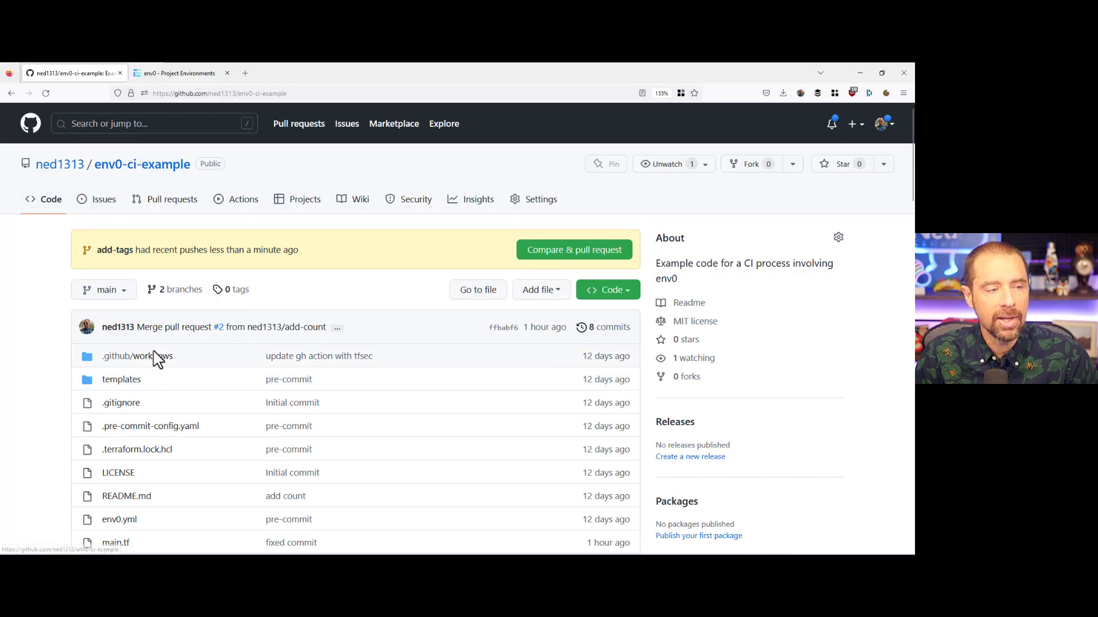
Step: Open .github/workflows/feature-branch-ci.yml and scroll through its workflow steps
click(137, 356)
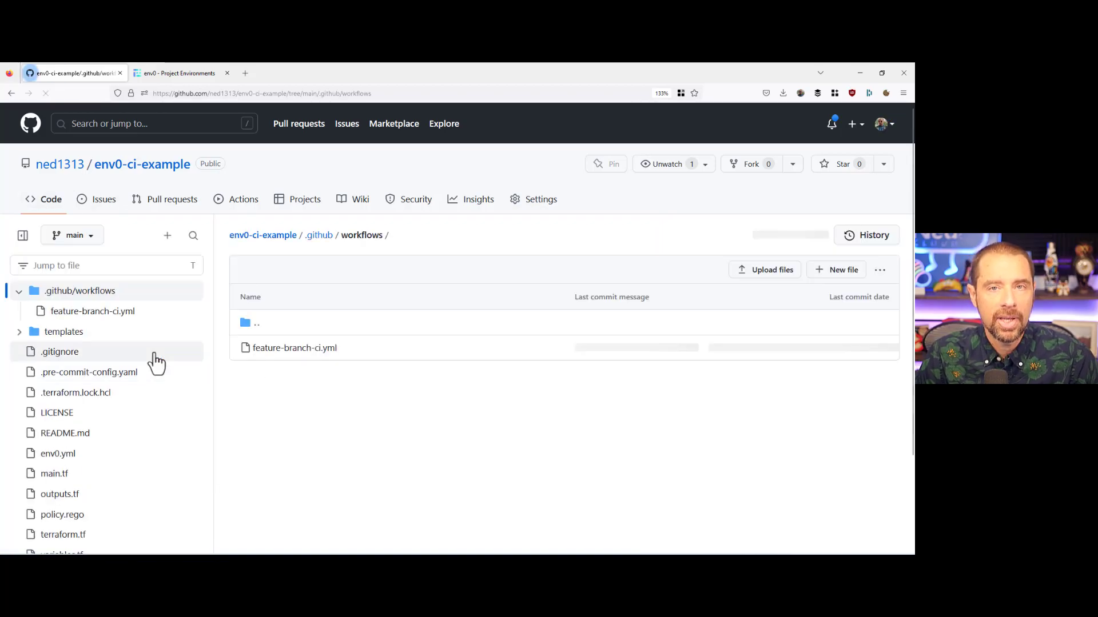
click(295, 348)
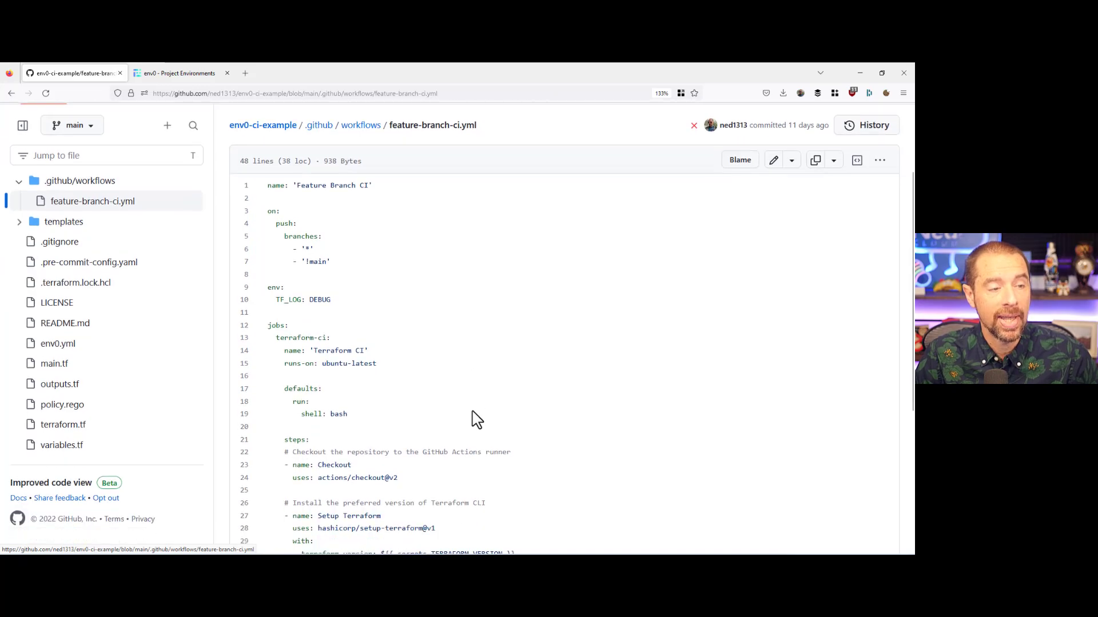
scroll(down, 3)
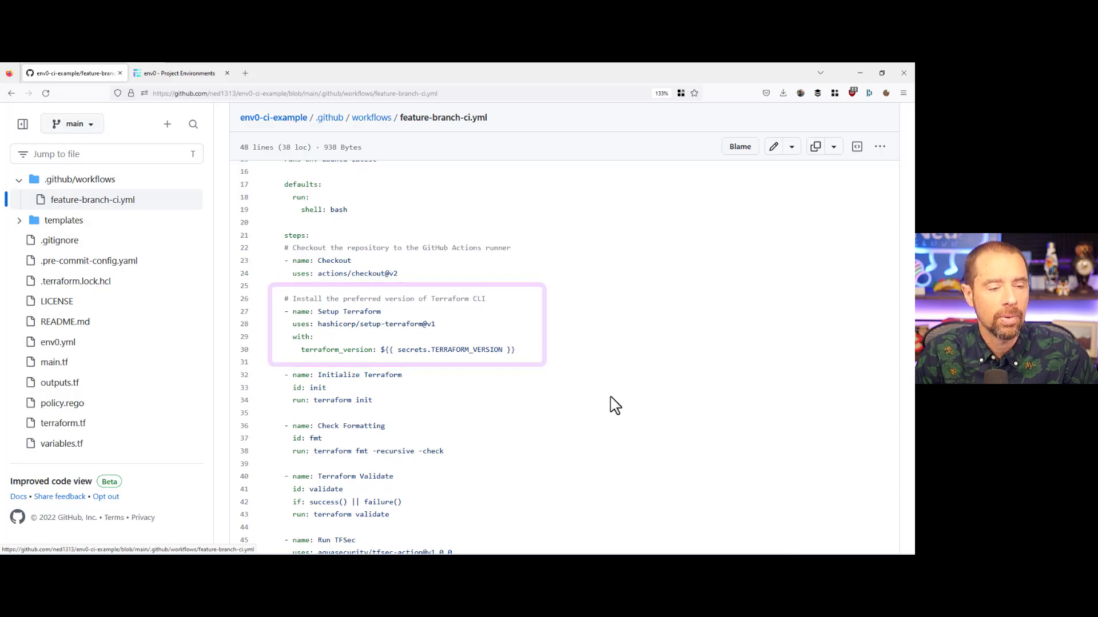
scroll(down, 3)
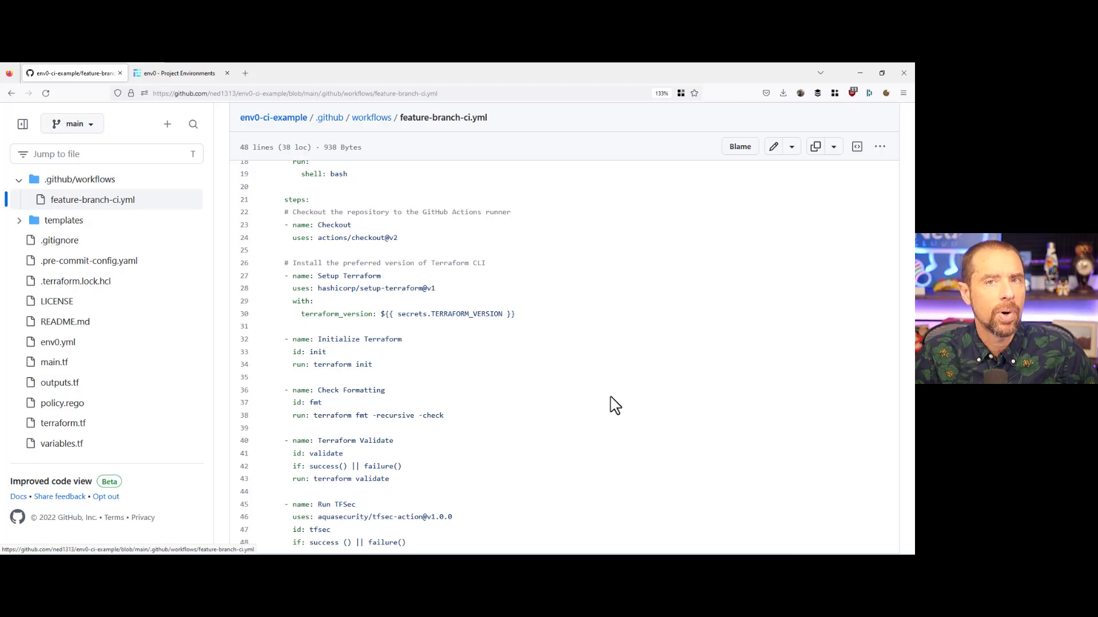
scroll(up, 3)
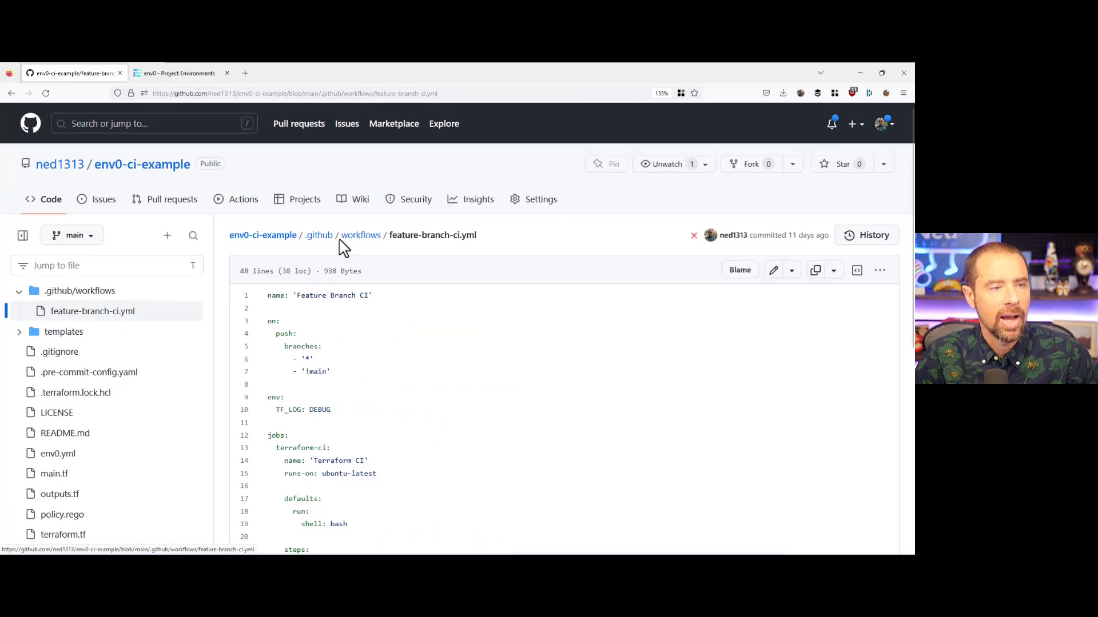
Step: Check that Feature Branch CI run #6's Terraform CI job succeeded for 'pass commit - add tags'
click(243, 199)
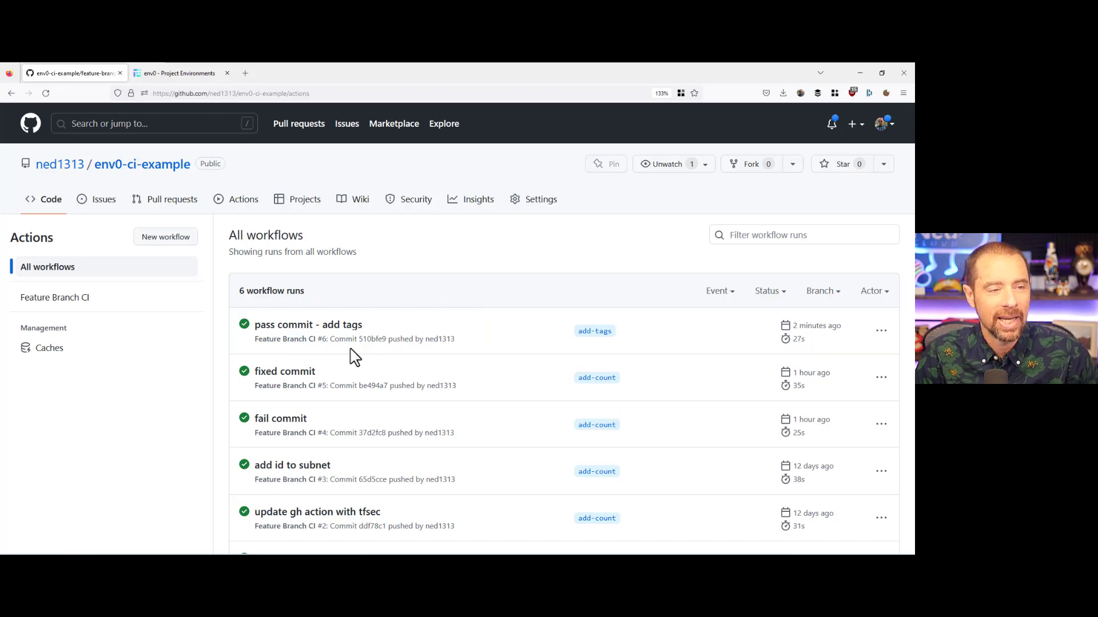
click(308, 324)
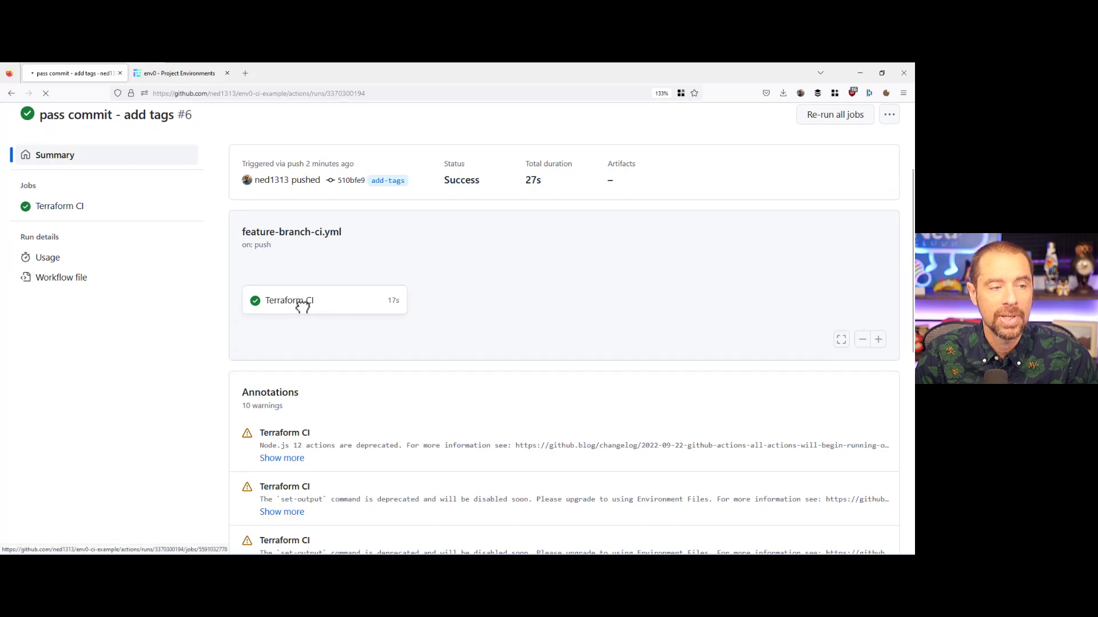
click(289, 300)
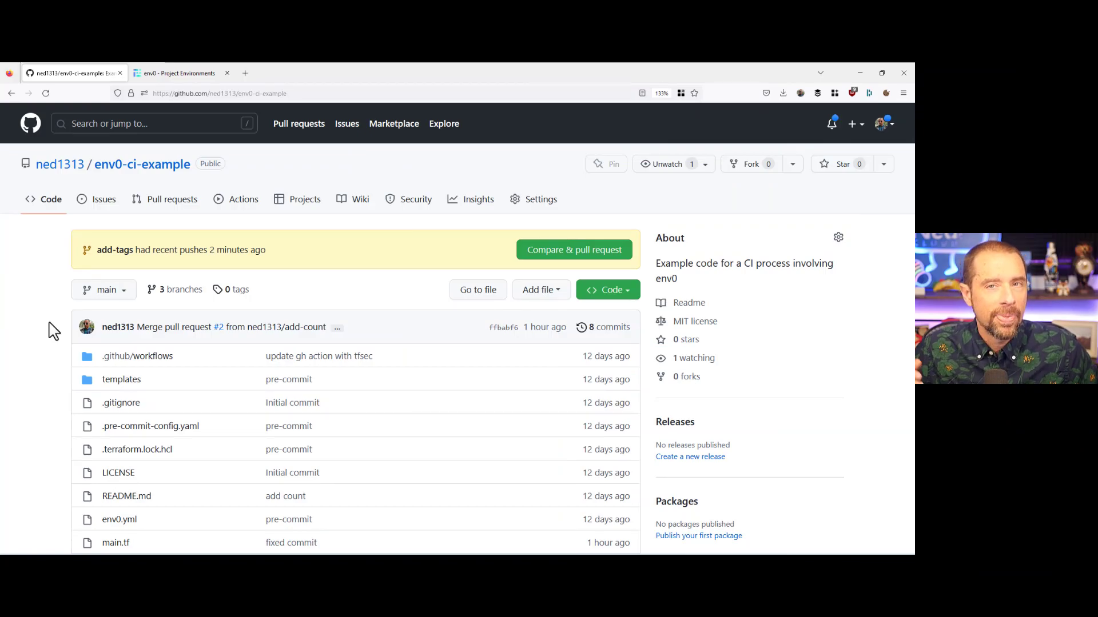
mouse_move(560, 269)
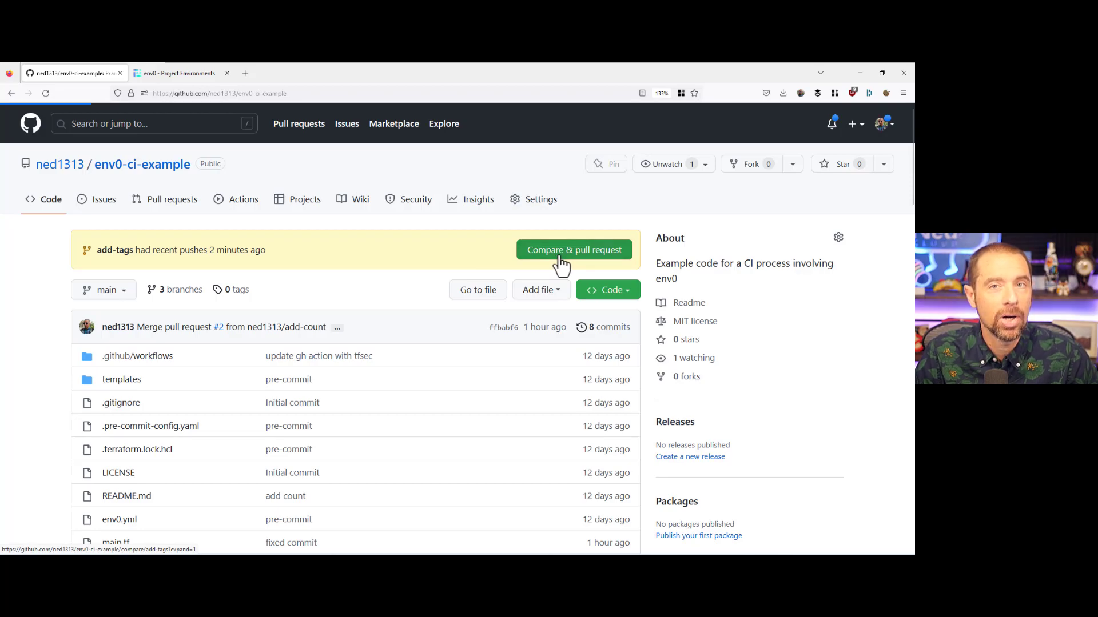
Step: Create pull request #3 'pass commit - add tags' from the add-tags branch
click(573, 250)
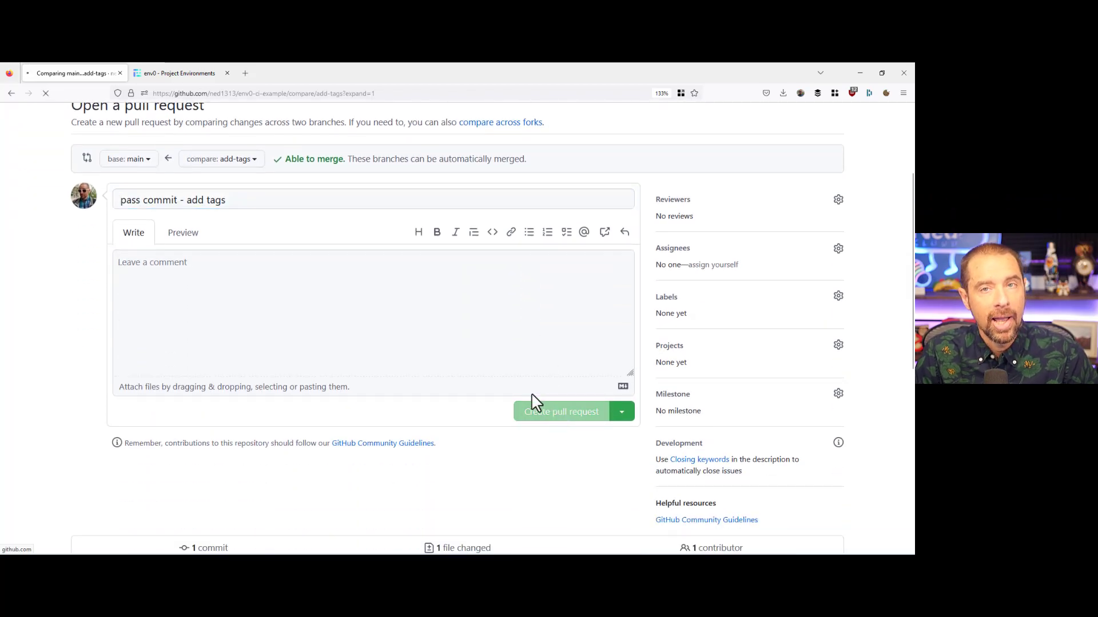
click(560, 411)
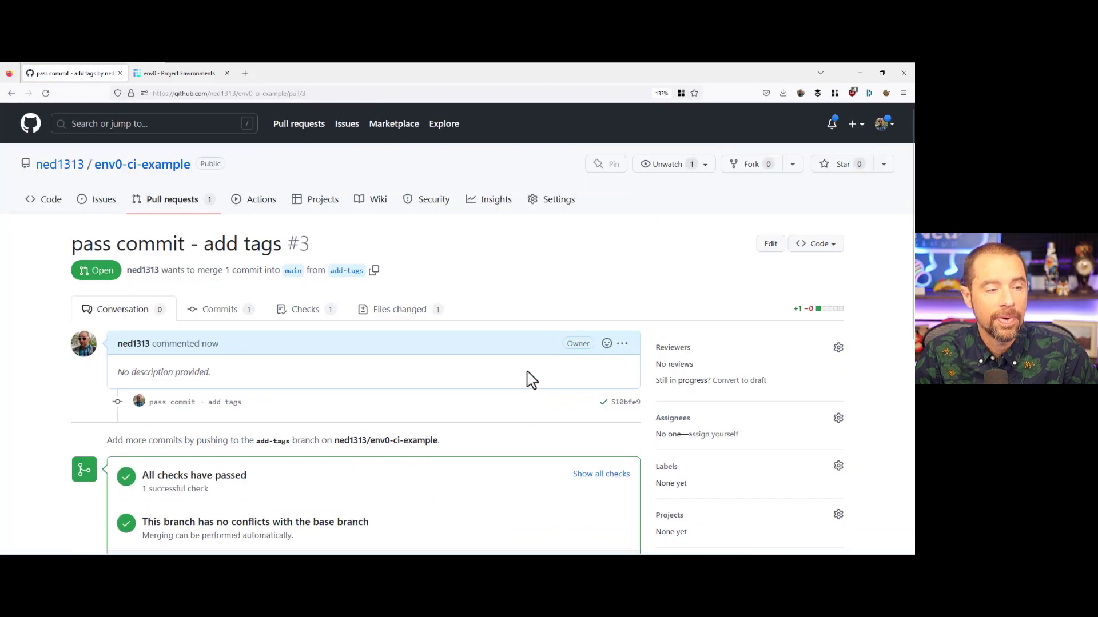
scroll(down, 3)
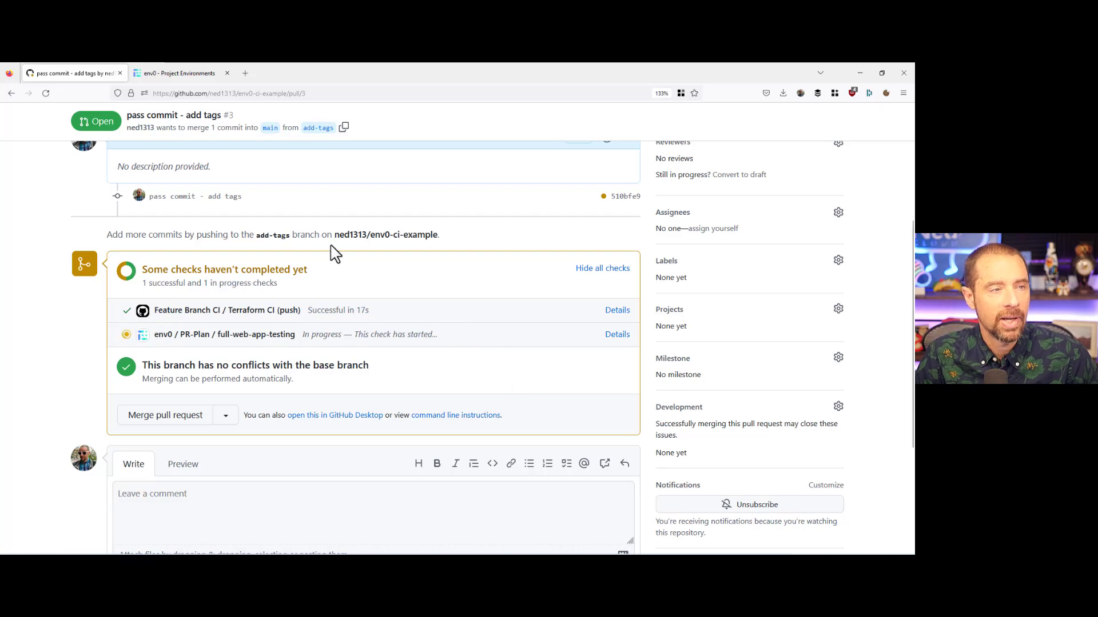
click(179, 73)
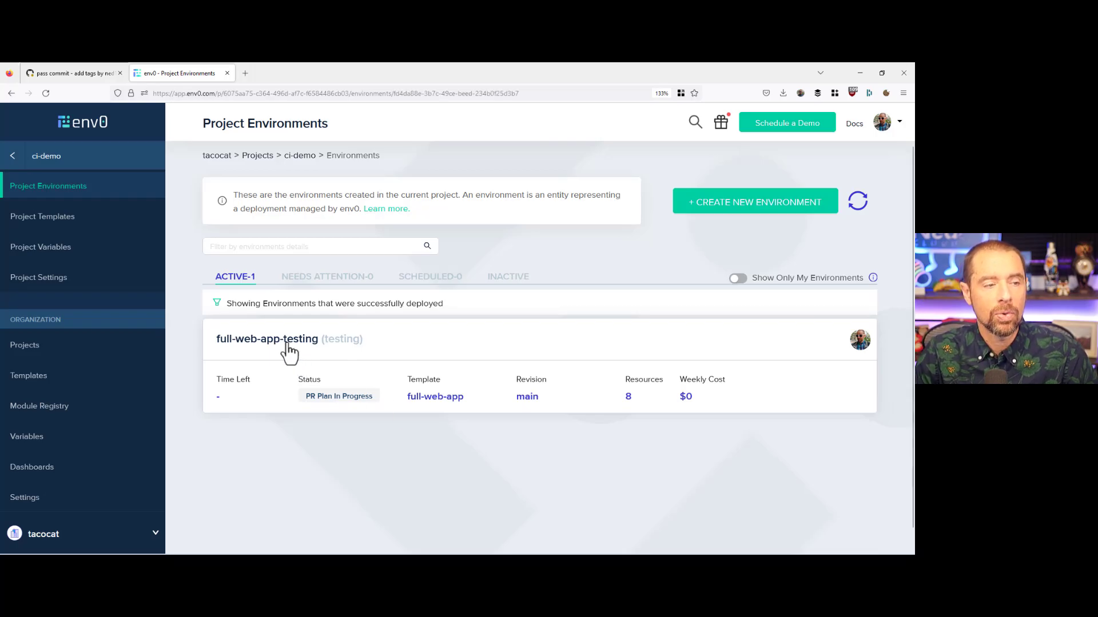
Step: Review full-web-app-testing's Continuous Deployment settings in env0, then return to pull request #3
click(267, 339)
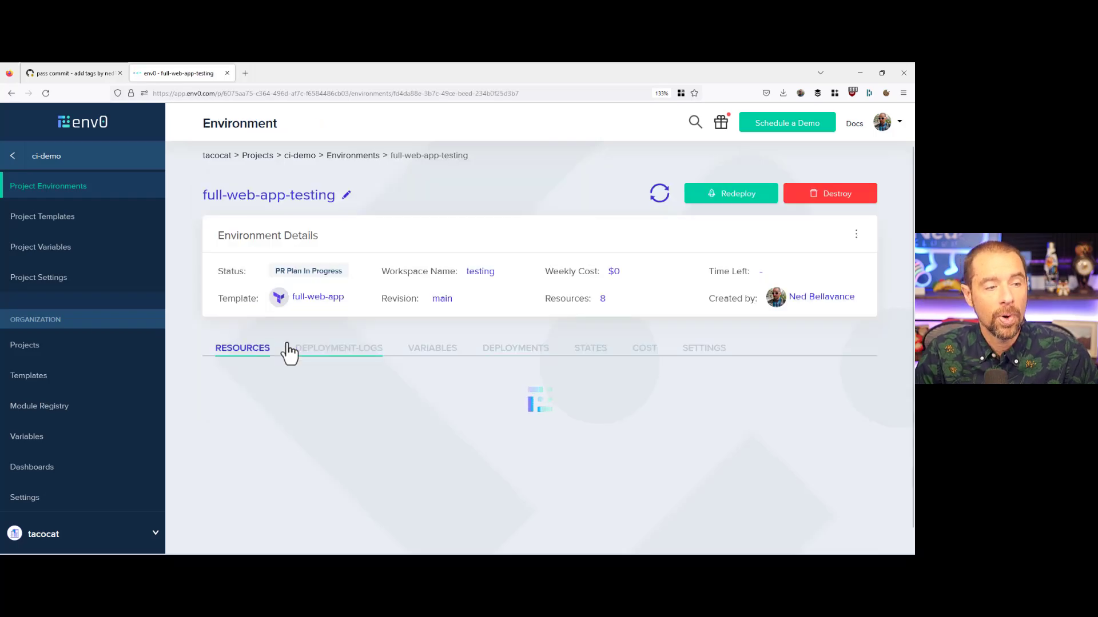
click(703, 347)
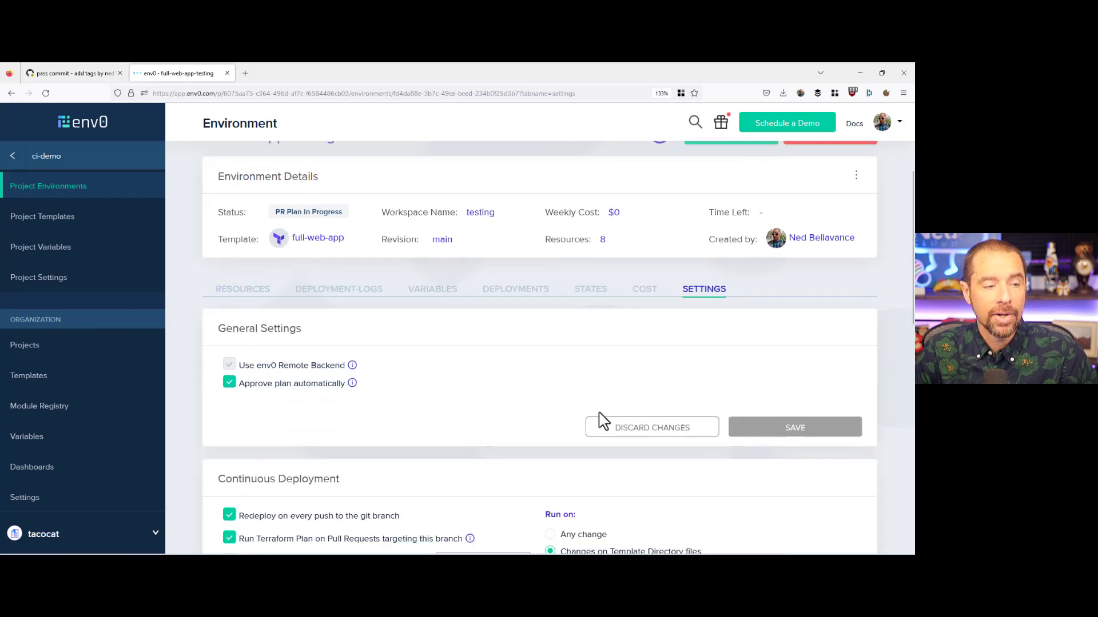
scroll(down, 3)
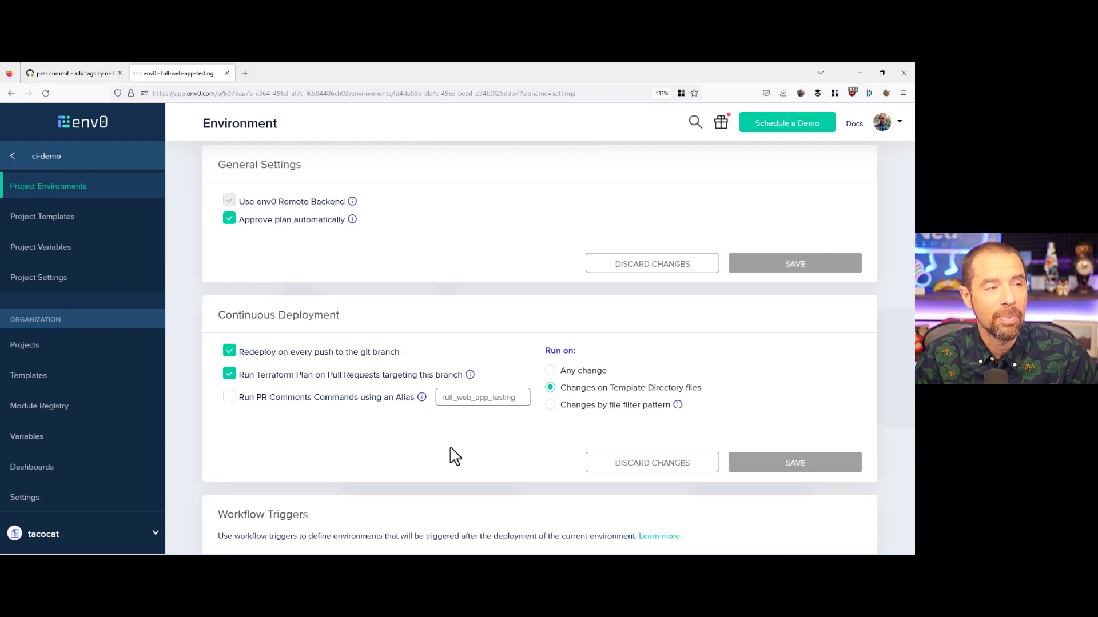
mouse_move(287, 315)
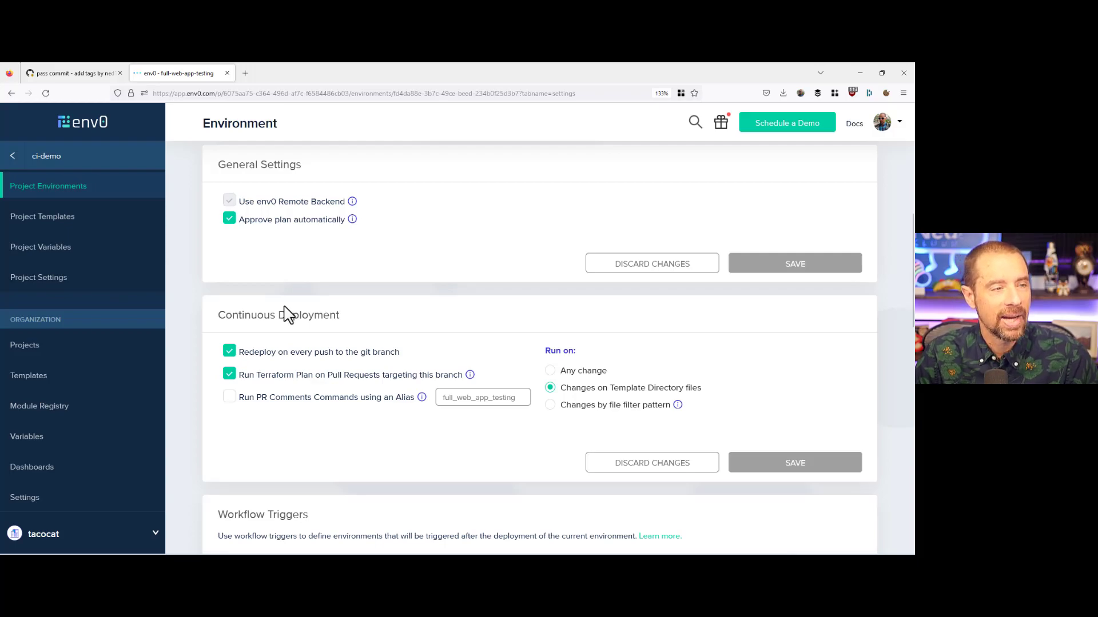
click(70, 72)
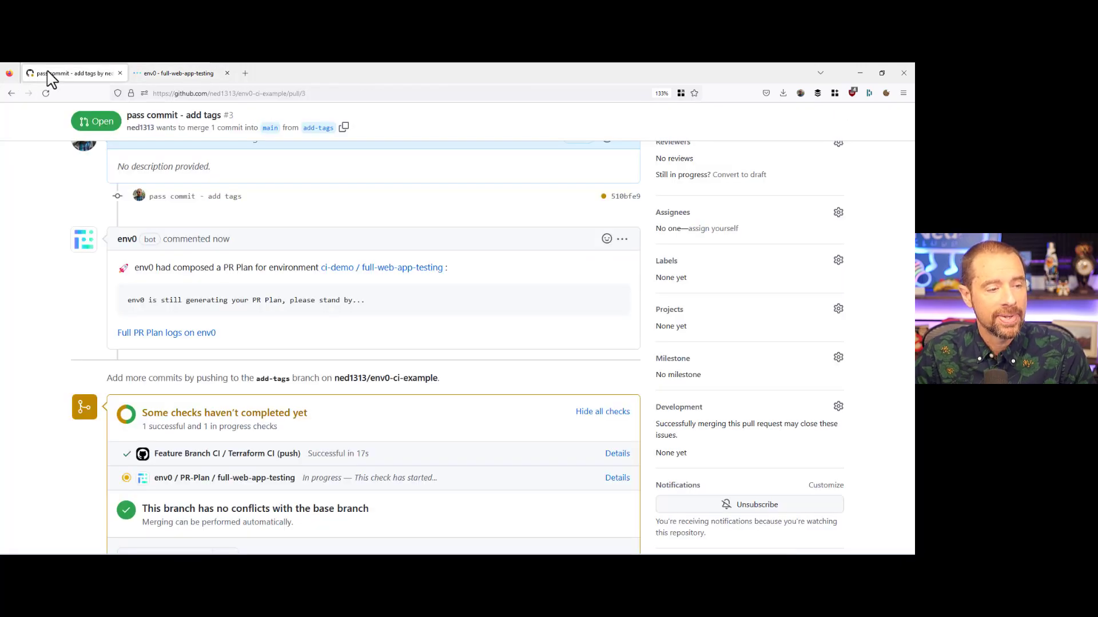
Step: Review the repository's env0.yml deployment steps, then list the open pull requests
scroll(up, 3)
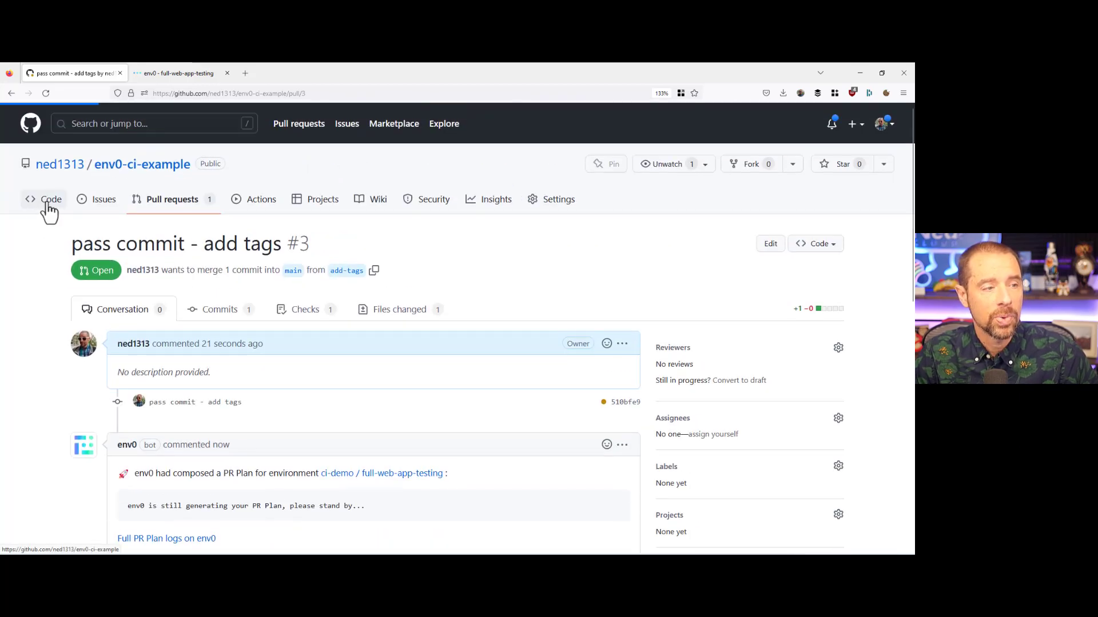
click(50, 199)
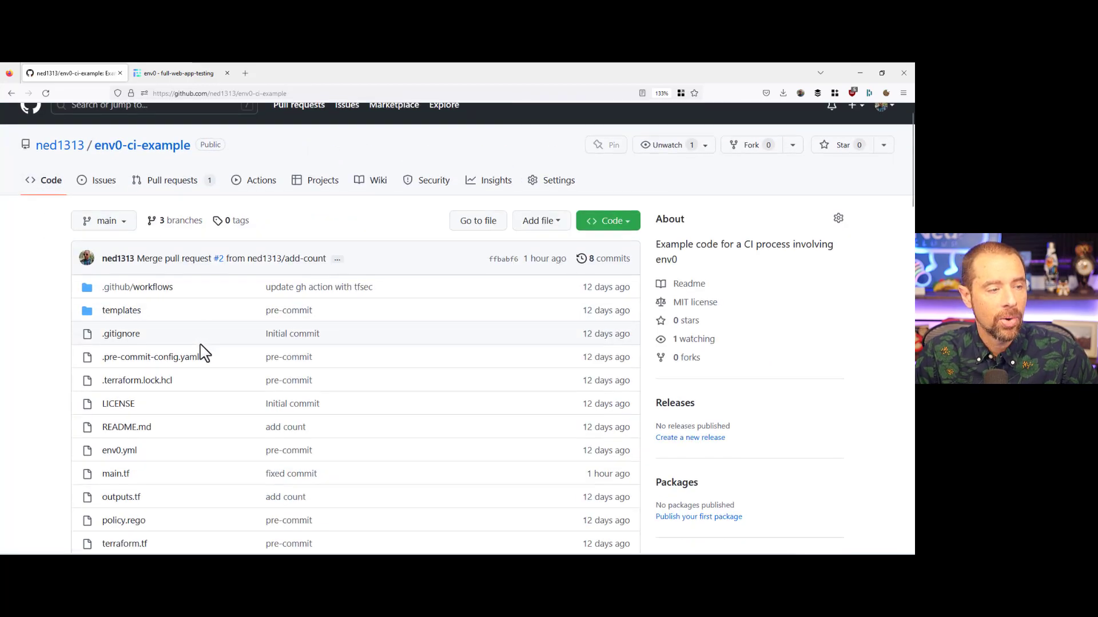
scroll(down, 3)
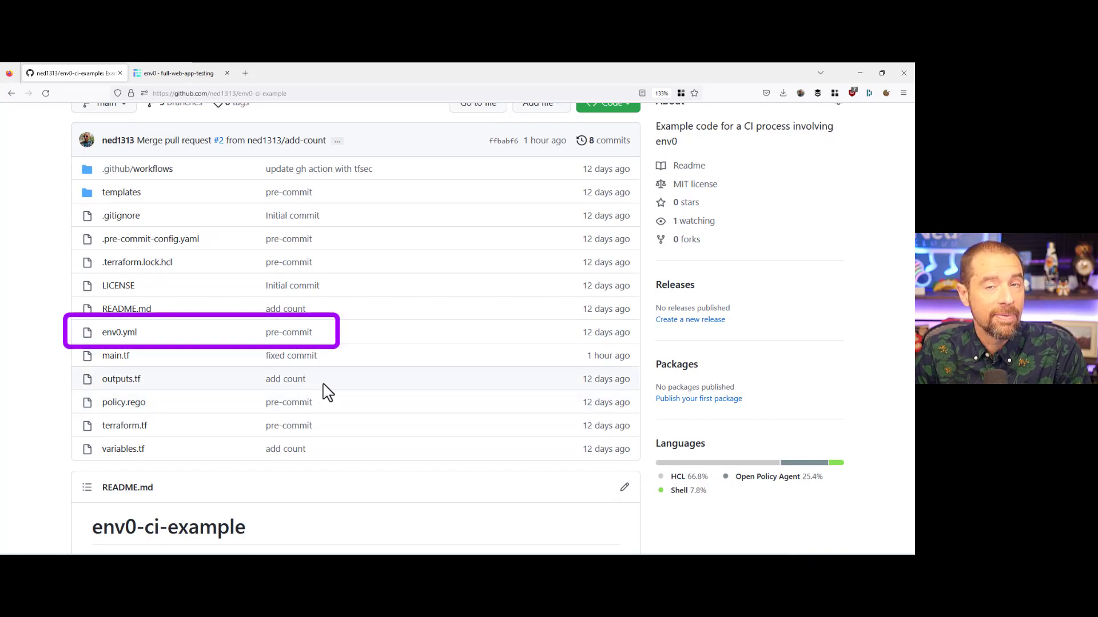
click(119, 332)
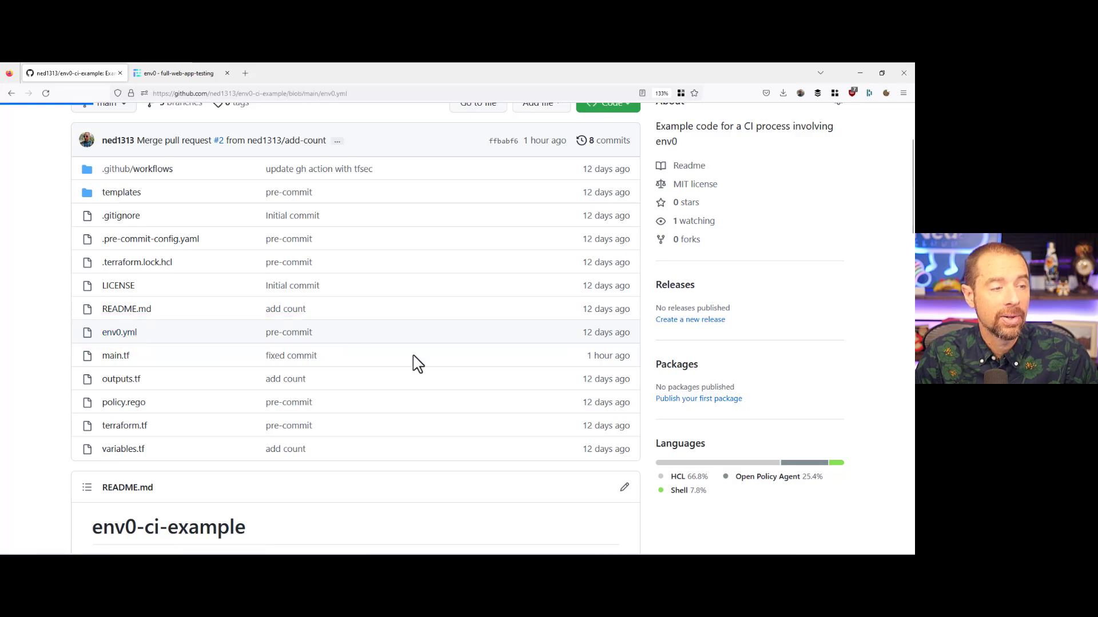
click(119, 331)
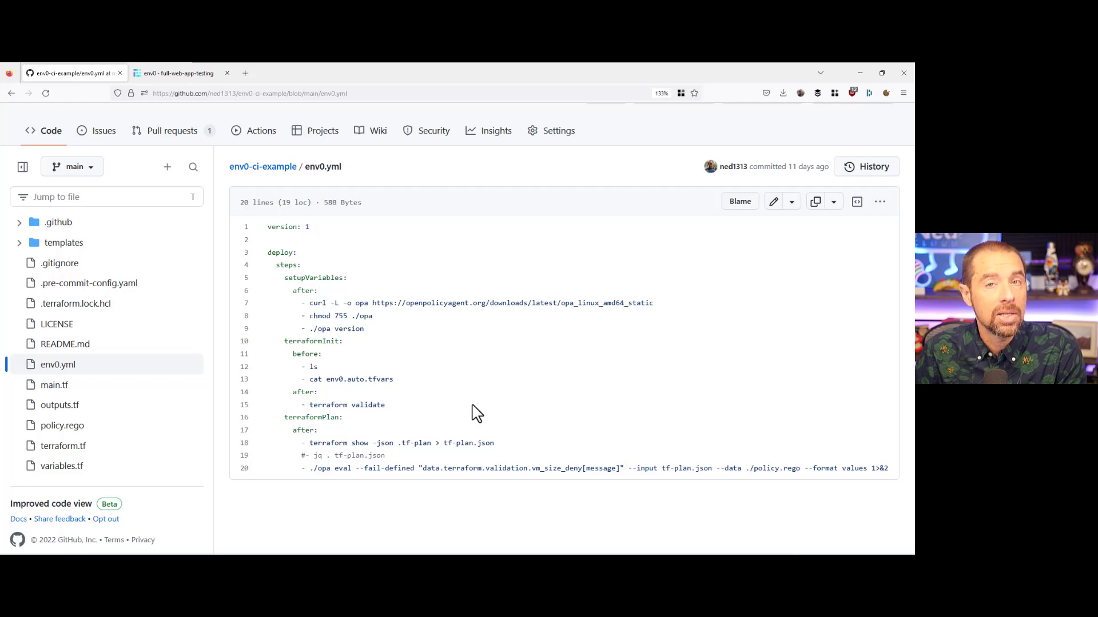
mouse_move(219, 168)
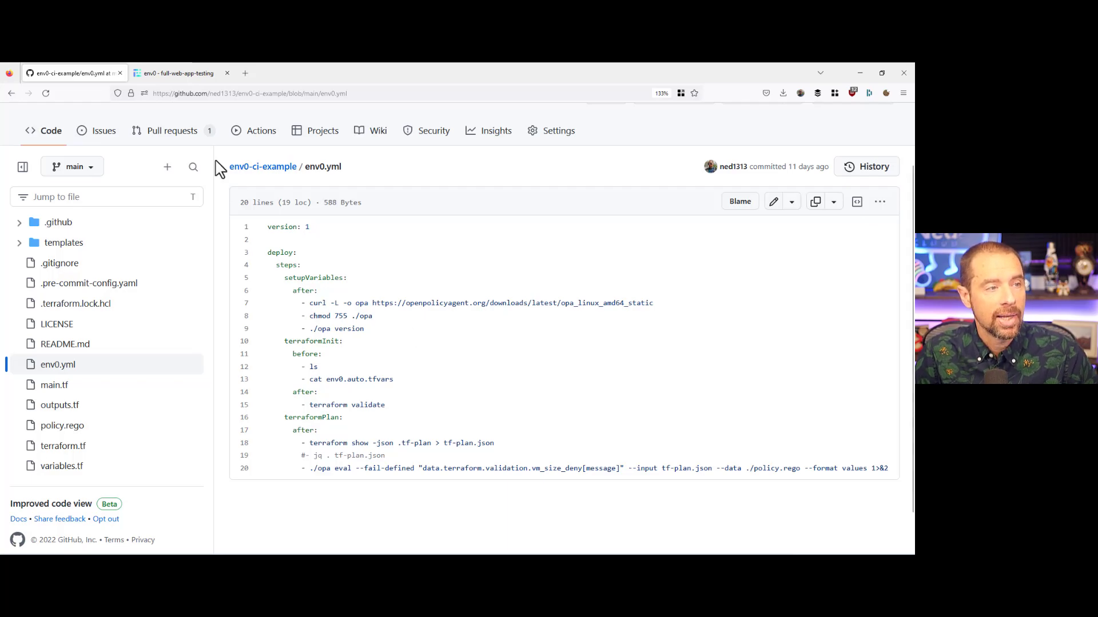
click(171, 130)
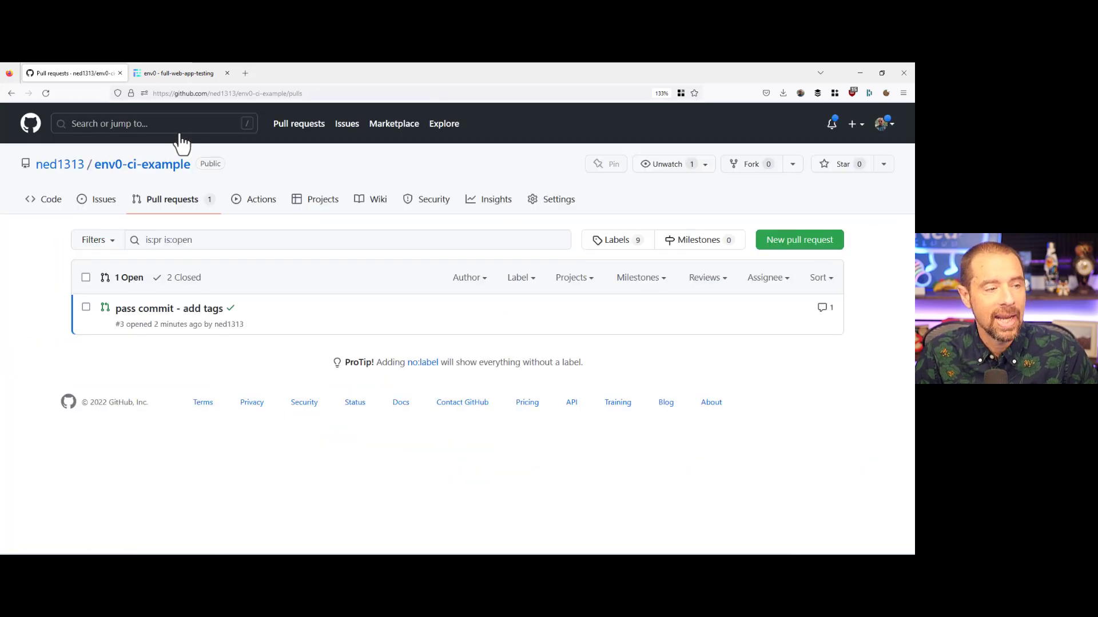
Step: Open pull request #3 and expand env0's Plan Details showing three tags added in place
click(169, 309)
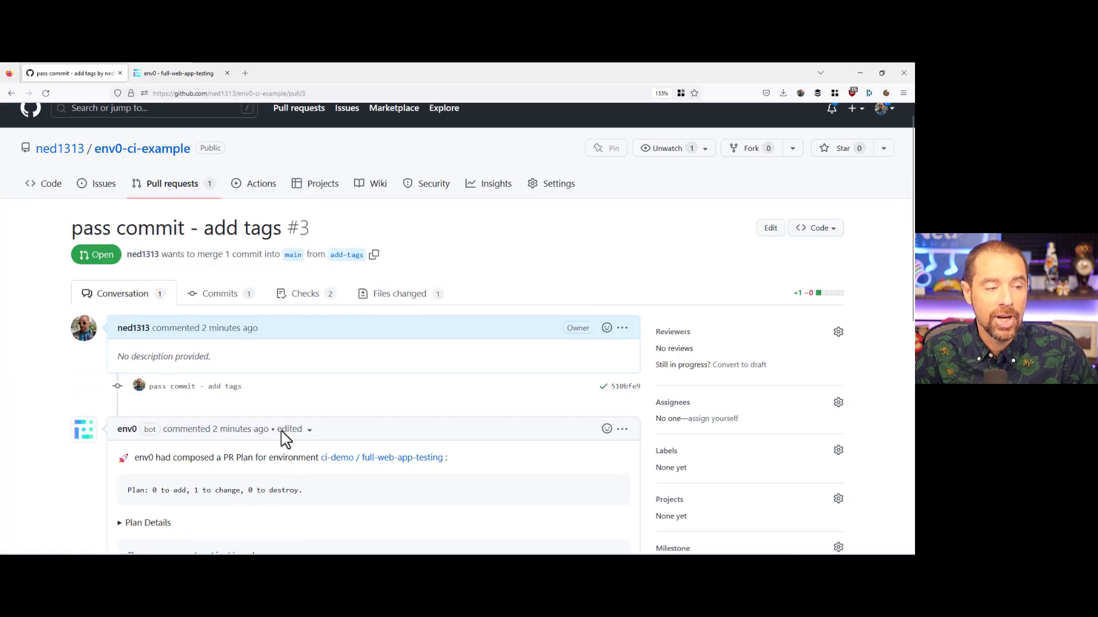
scroll(down, 3)
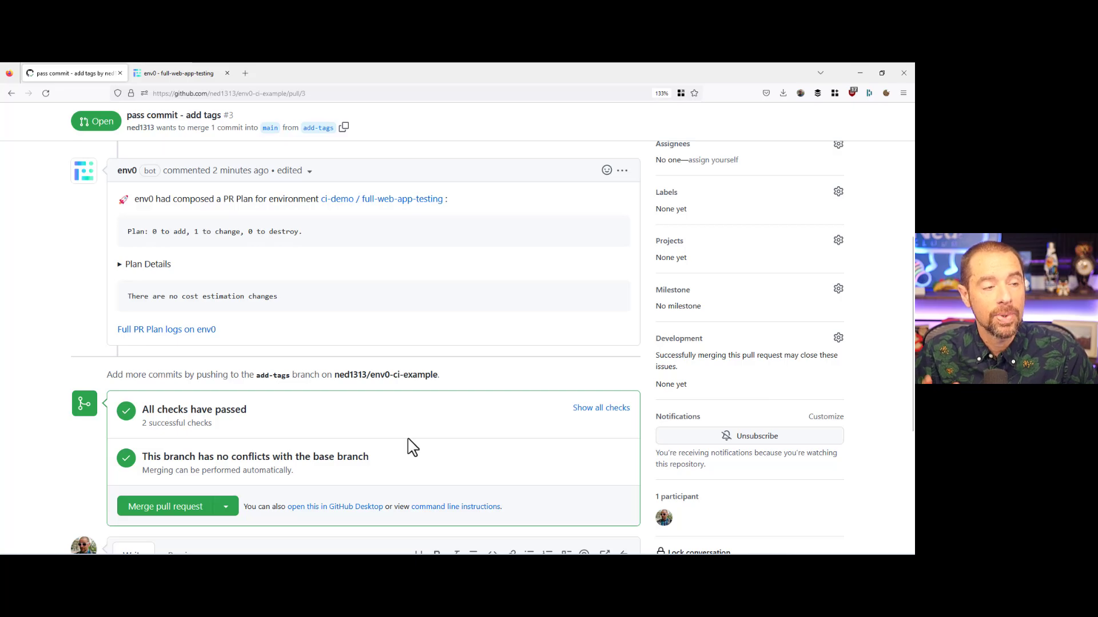
mouse_move(121, 273)
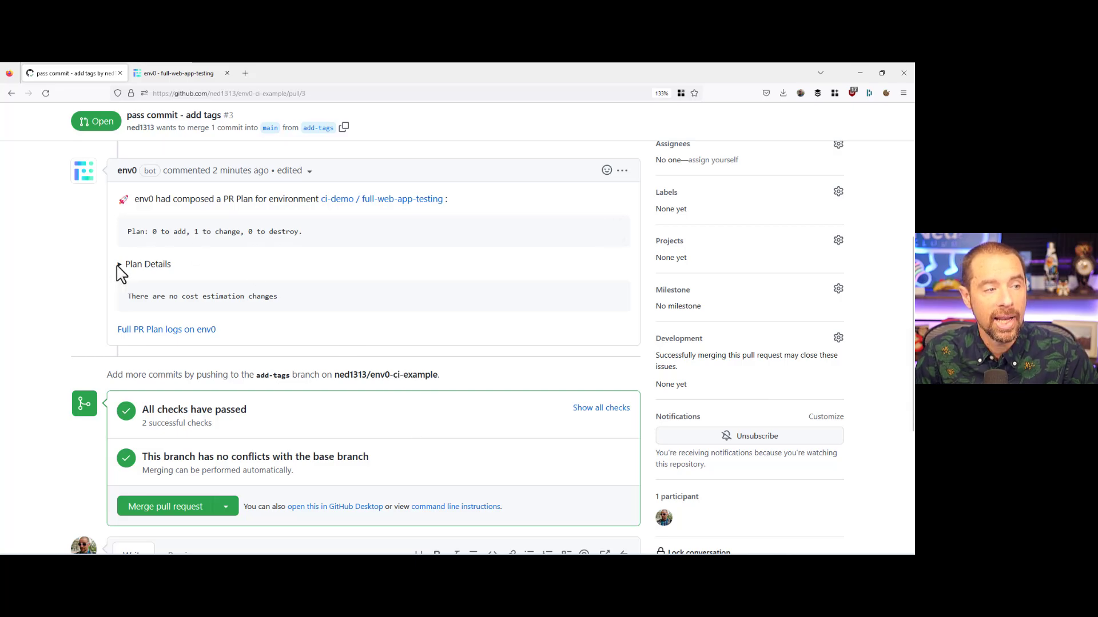
click(119, 265)
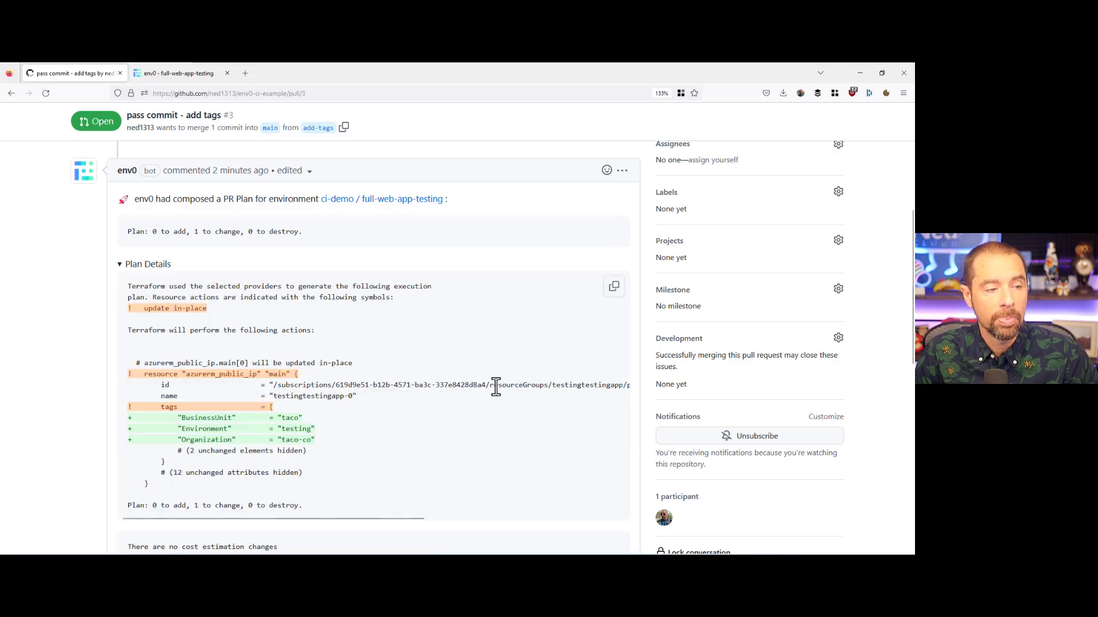
scroll(down, 3)
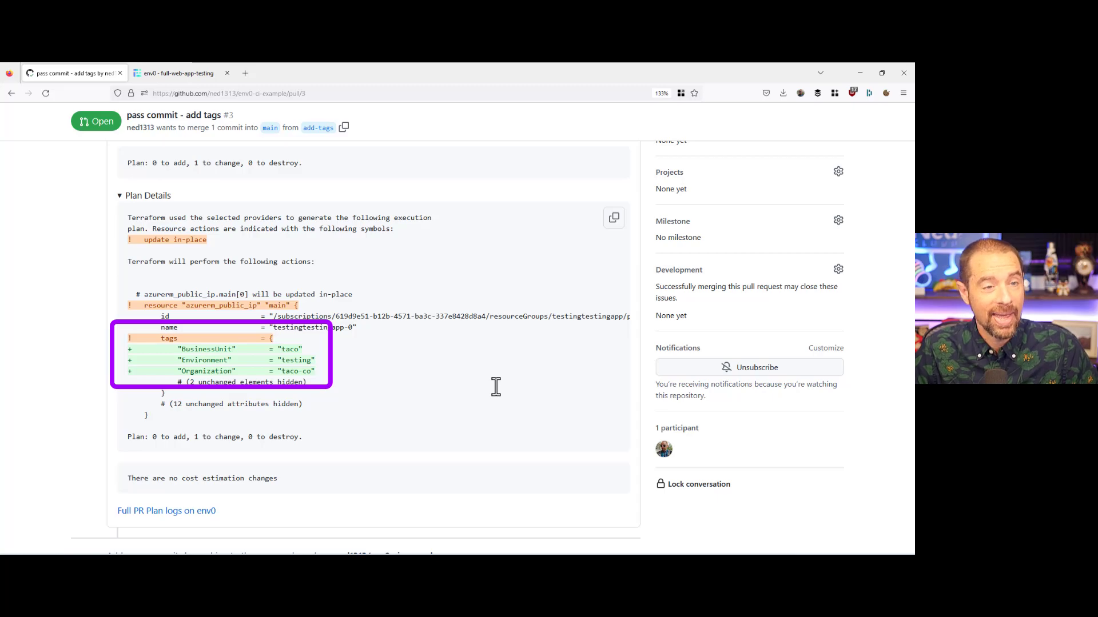
scroll(down, 3)
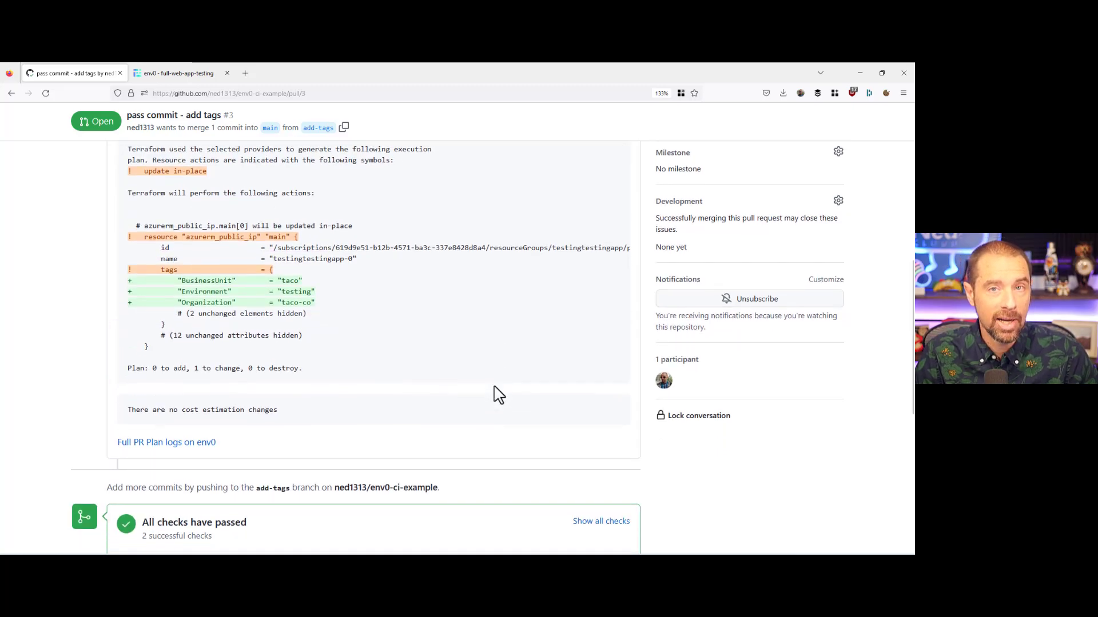
scroll(down, 3)
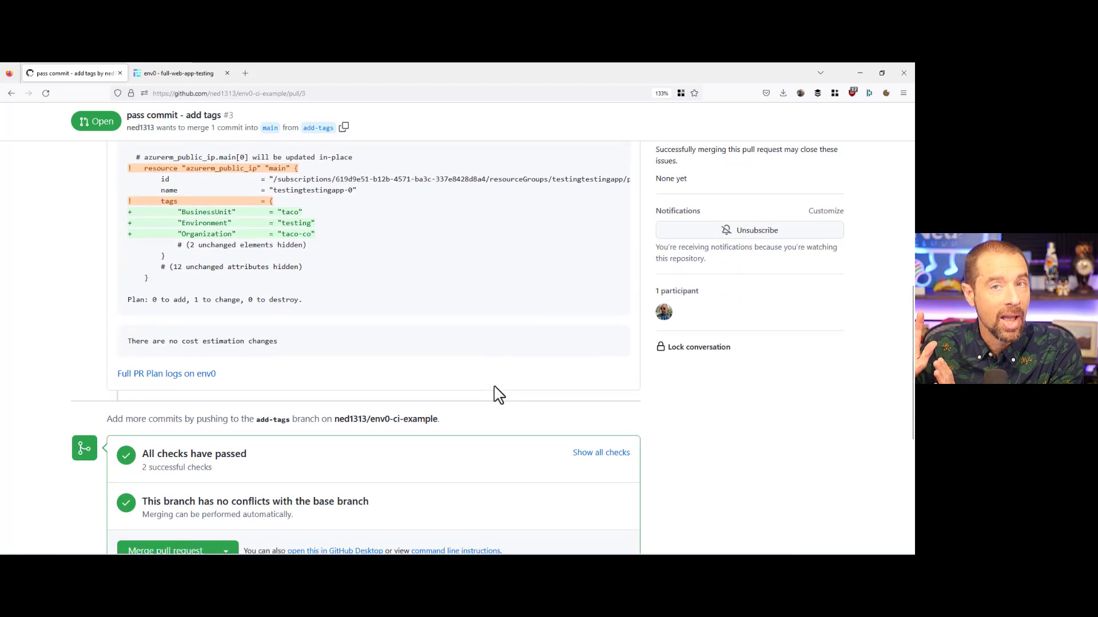
scroll(down, 3)
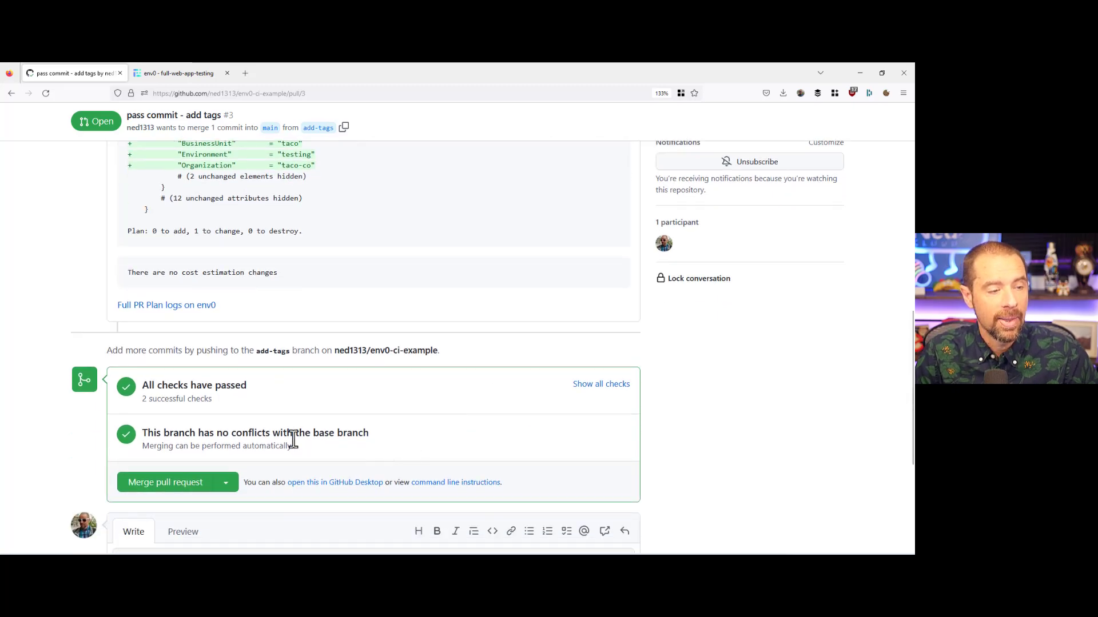
Step: Merge pull request #3 'pass commit - add tags' into main and return to the env0 environment
click(165, 481)
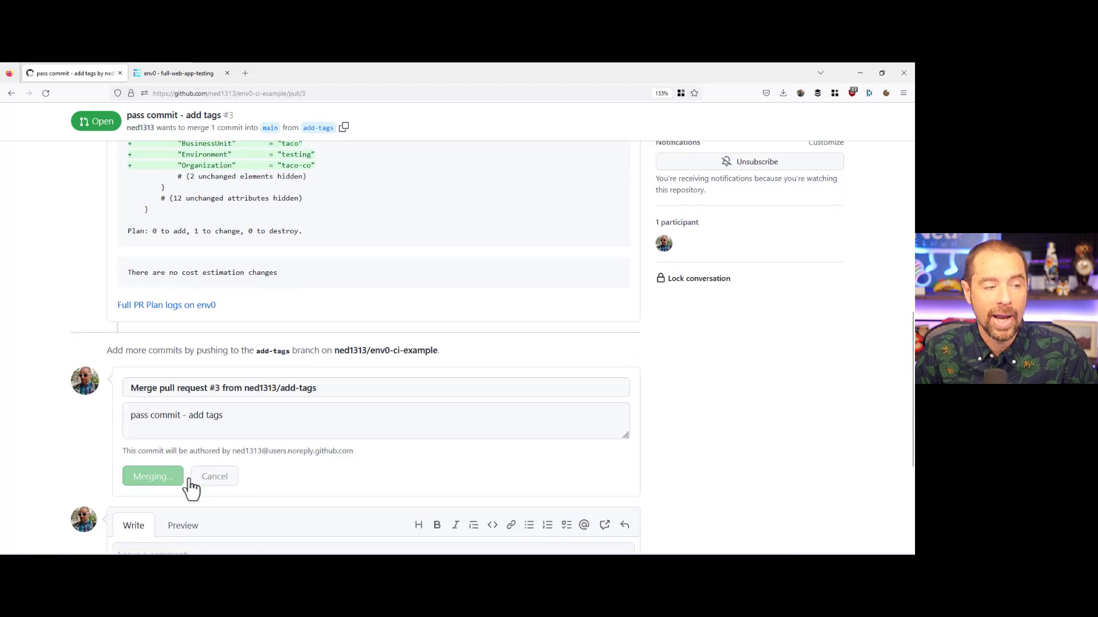
click(152, 476)
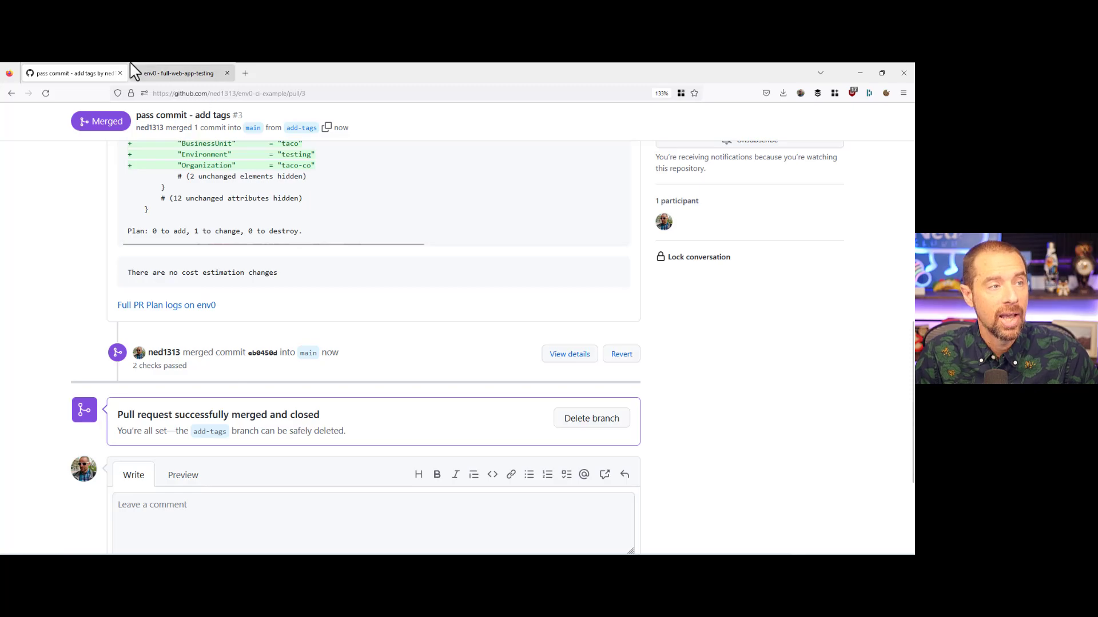
click(178, 73)
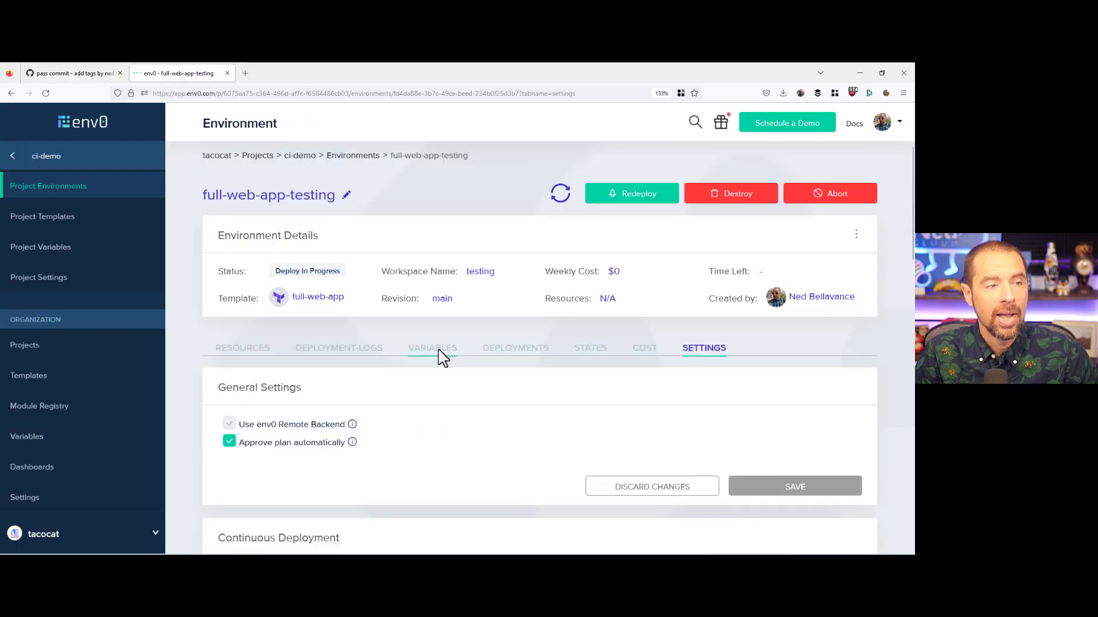
mouse_move(606, 253)
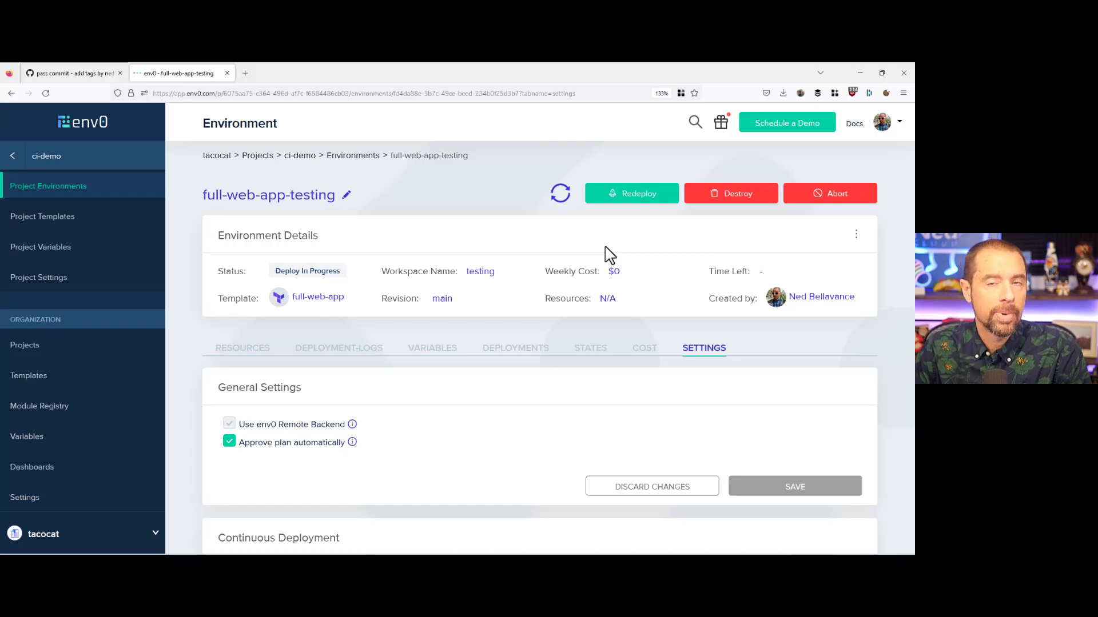
mouse_move(559, 193)
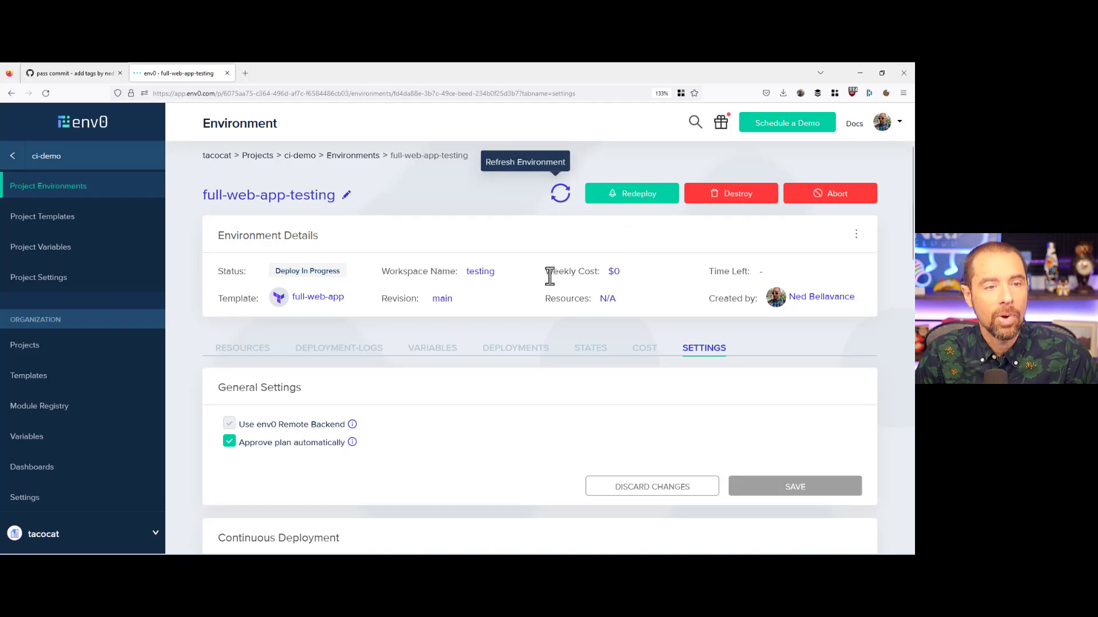
mouse_move(561, 280)
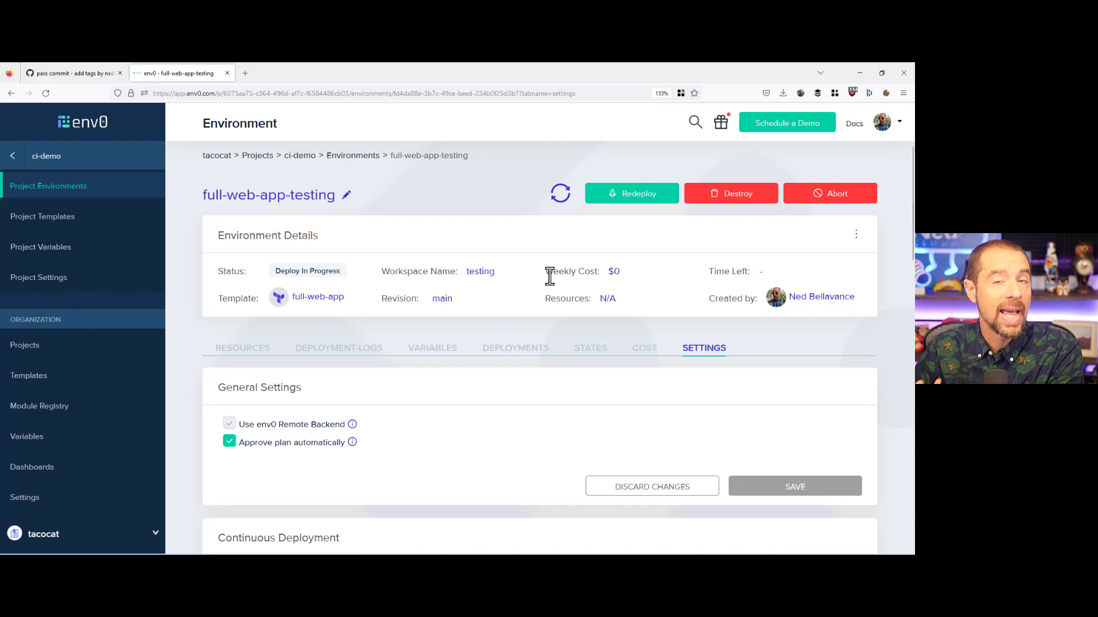